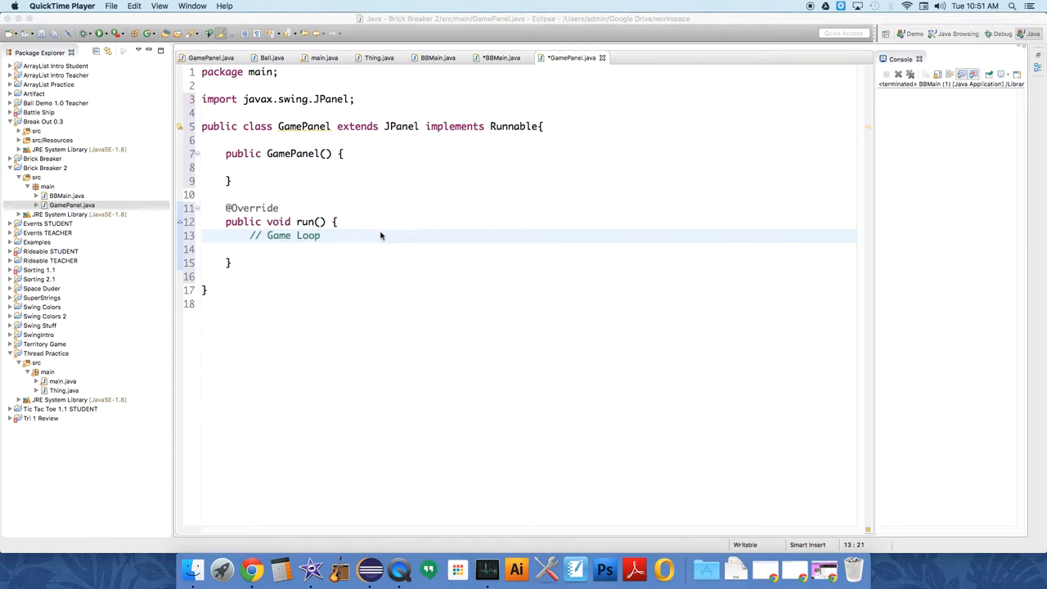
pyautogui.moveTo(379, 237)
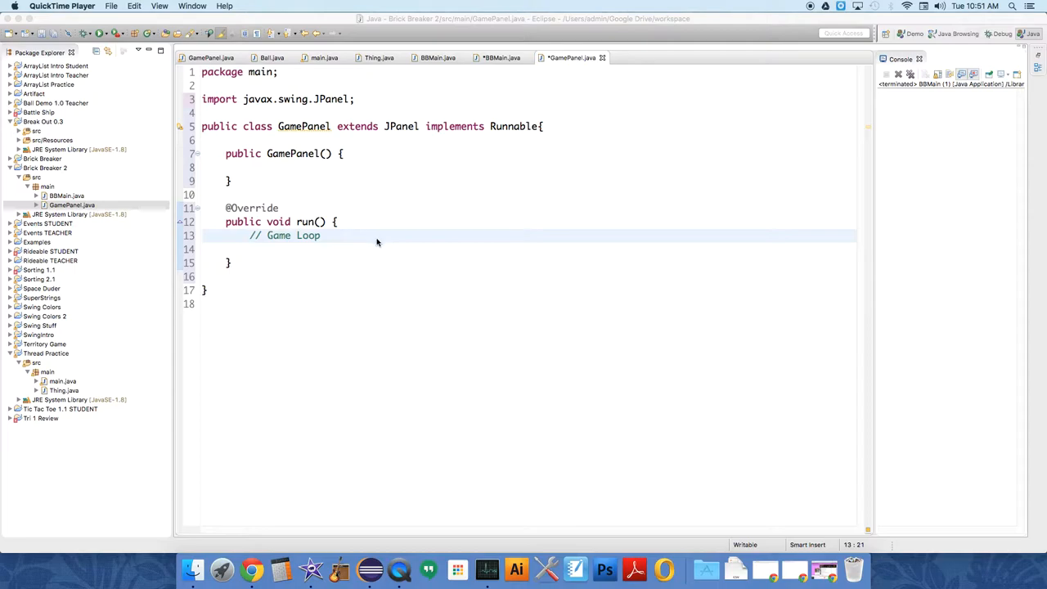
pyautogui.moveTo(376, 246)
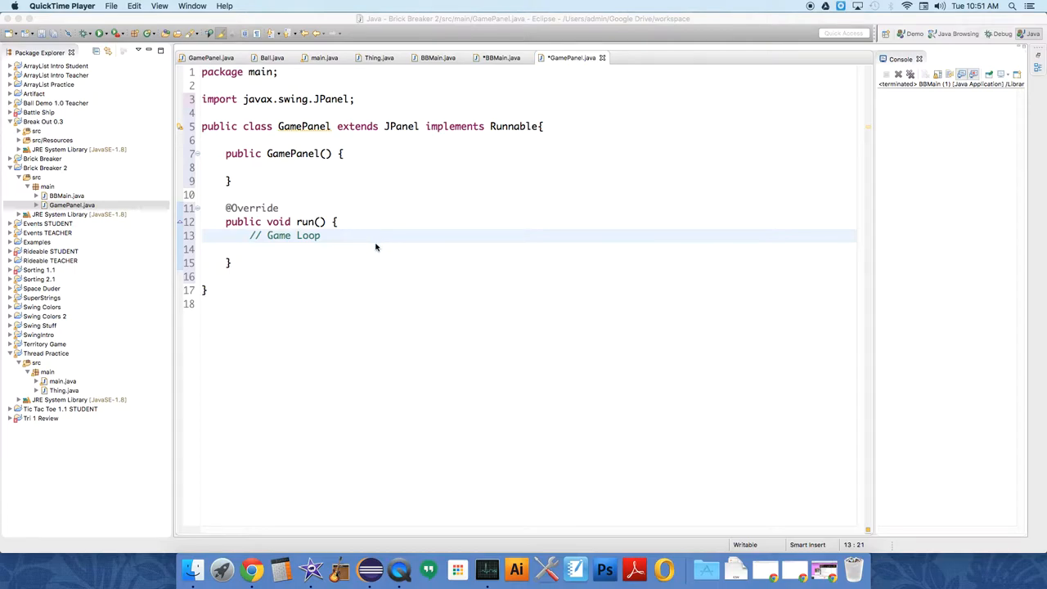
pyautogui.moveTo(373, 252)
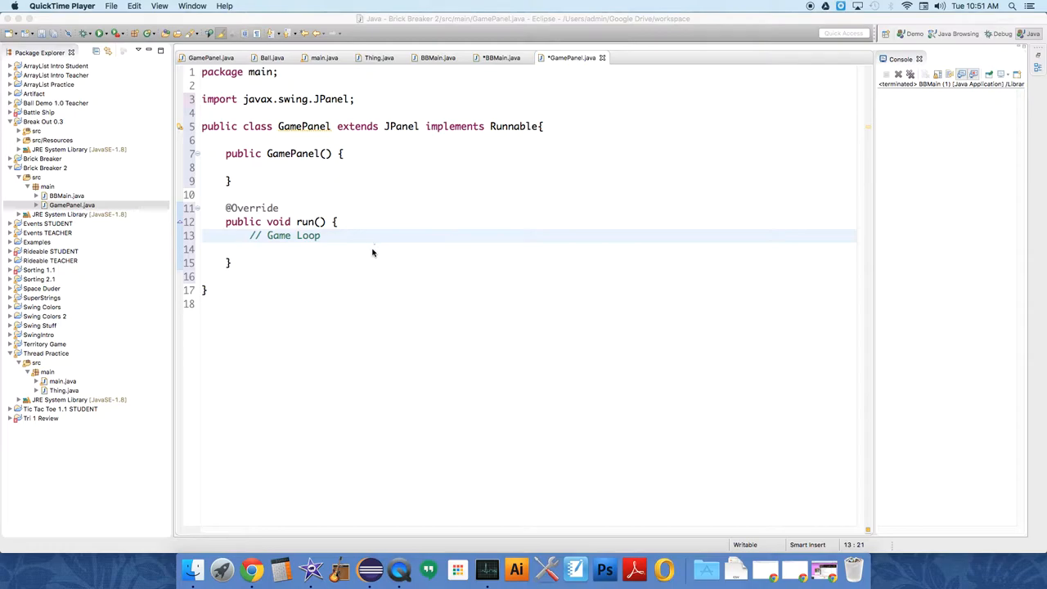
pyautogui.moveTo(369, 260)
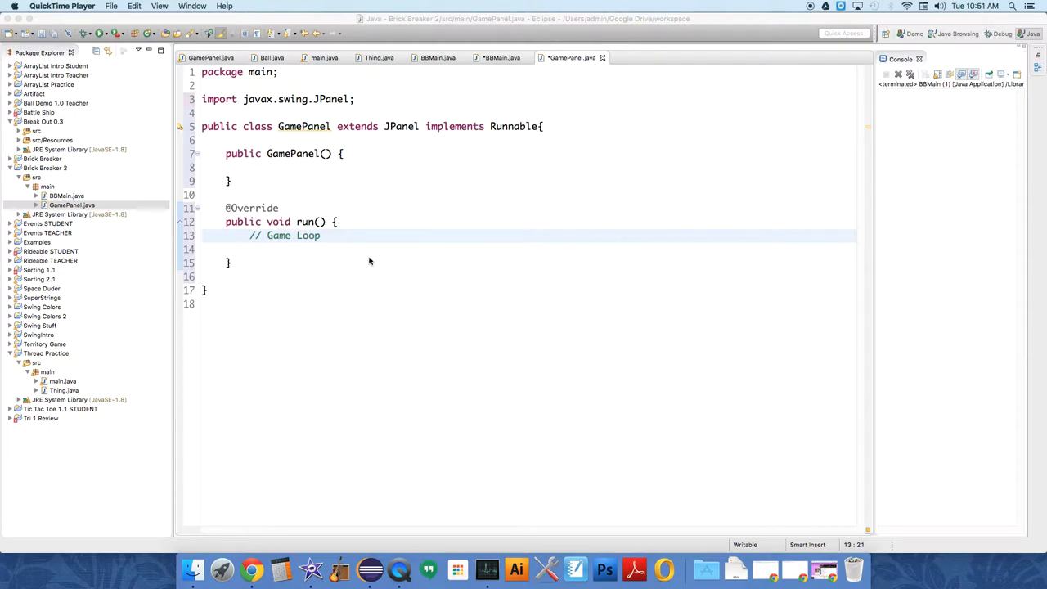
pyautogui.moveTo(366, 263)
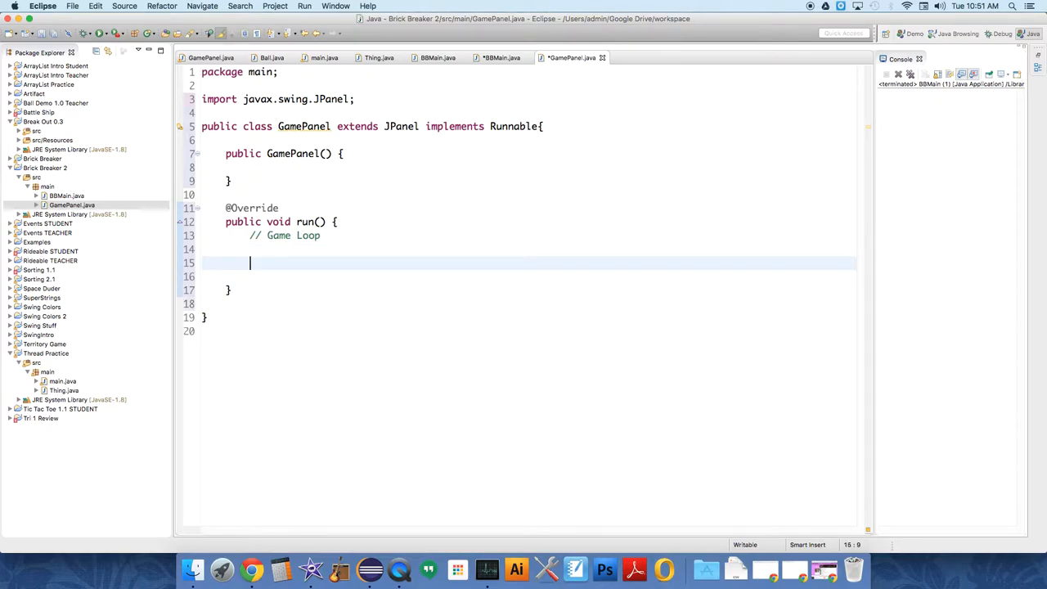
# Step: Add a while(running) loop in run() and declare boolean running under a // Fields comment
pyautogui.write('while')
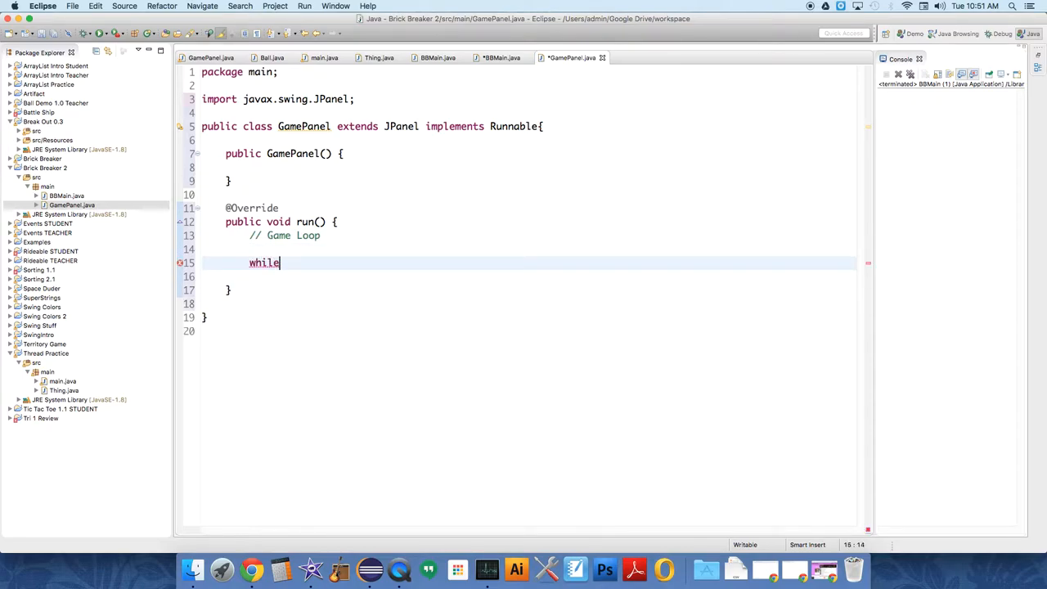
pyautogui.write('()')
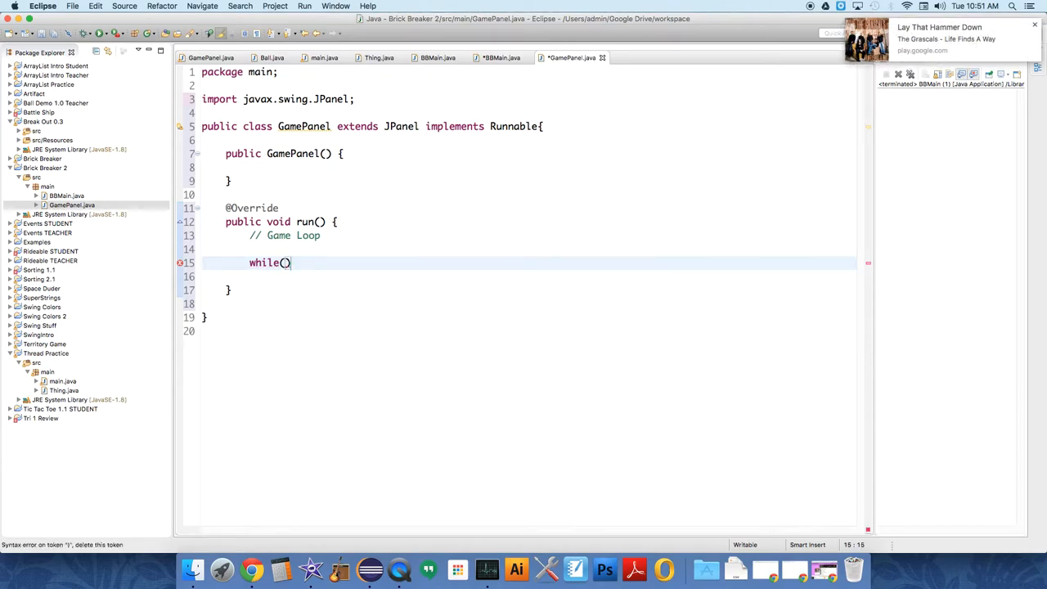
pyautogui.write('running')
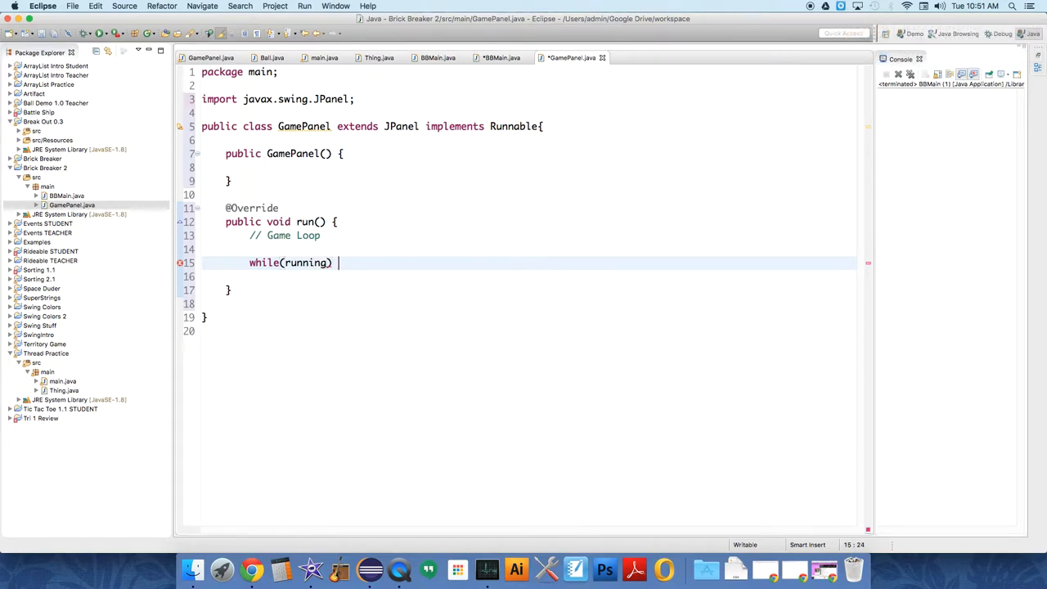
pyautogui.write('{')
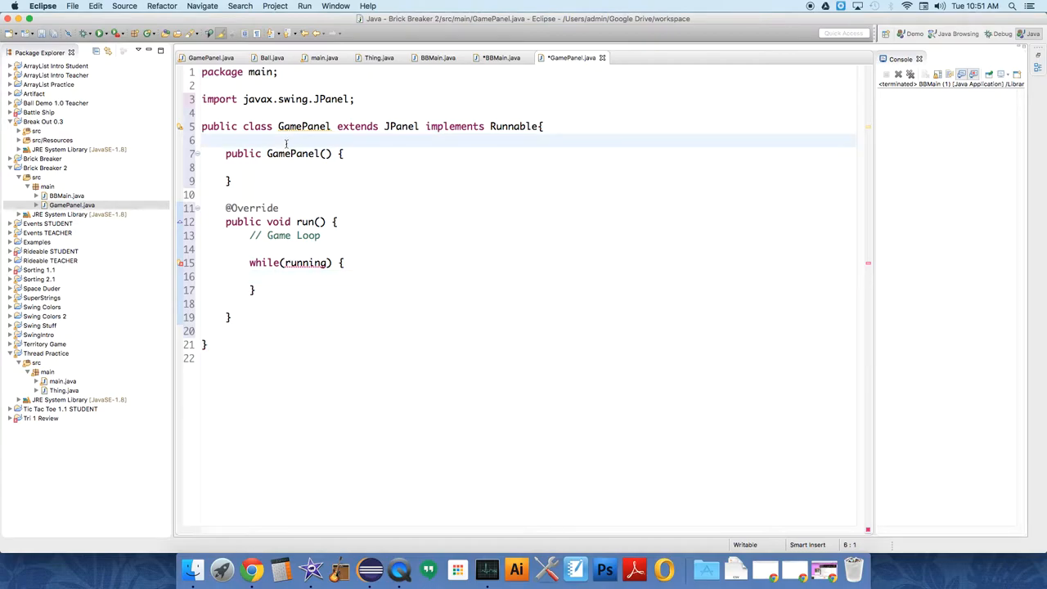
pyautogui.write('// Fields')
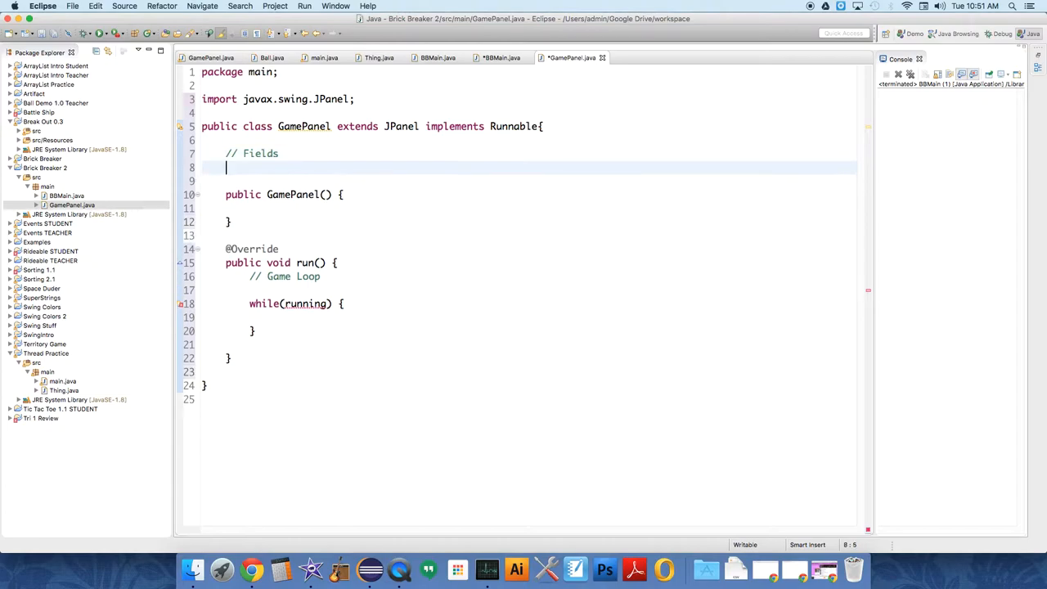
pyautogui.write('boolean running;')
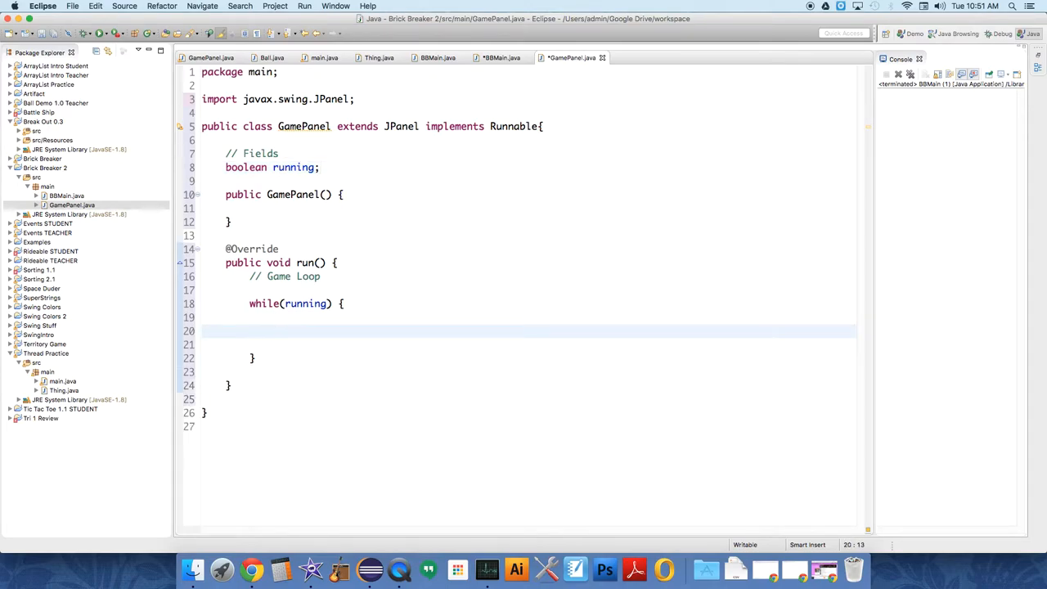
# Step: Write the comments // update, // render / draw, and // display inside the while loop
pyautogui.write('//')
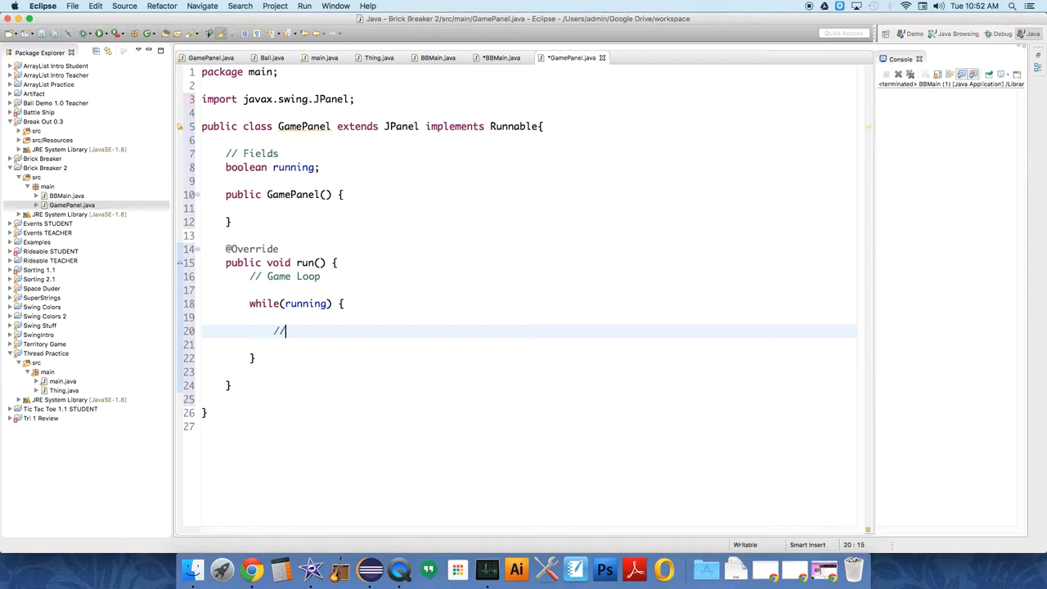
pyautogui.write('update')
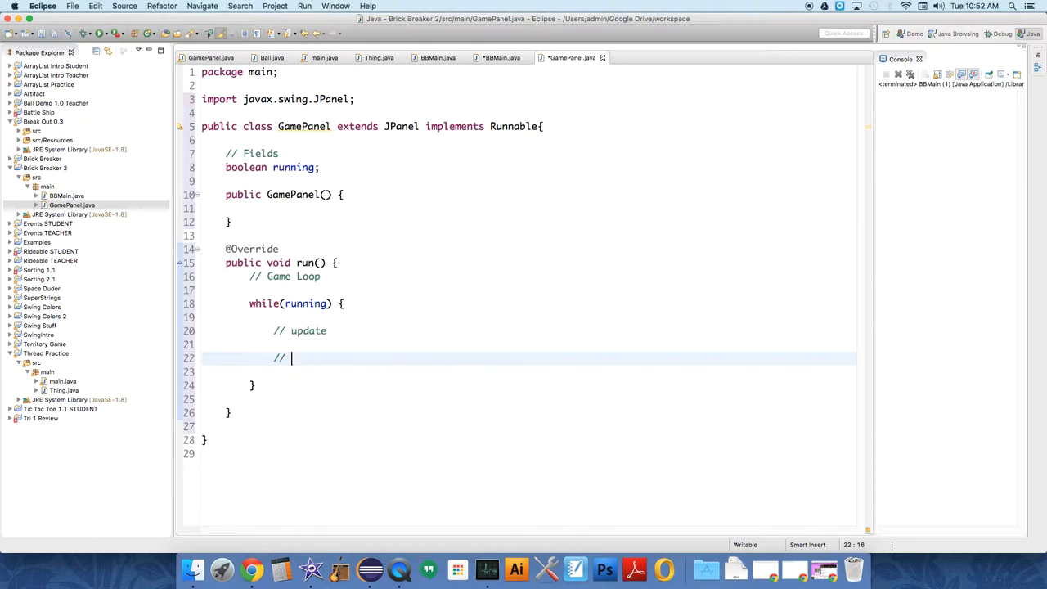
pyautogui.write('render /')
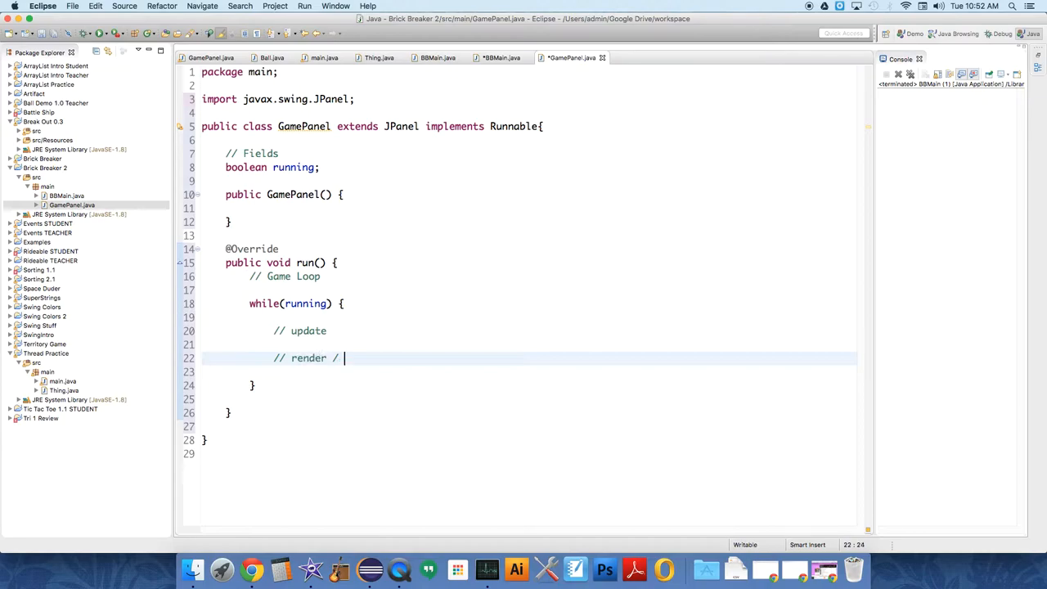
pyautogui.write('draw')
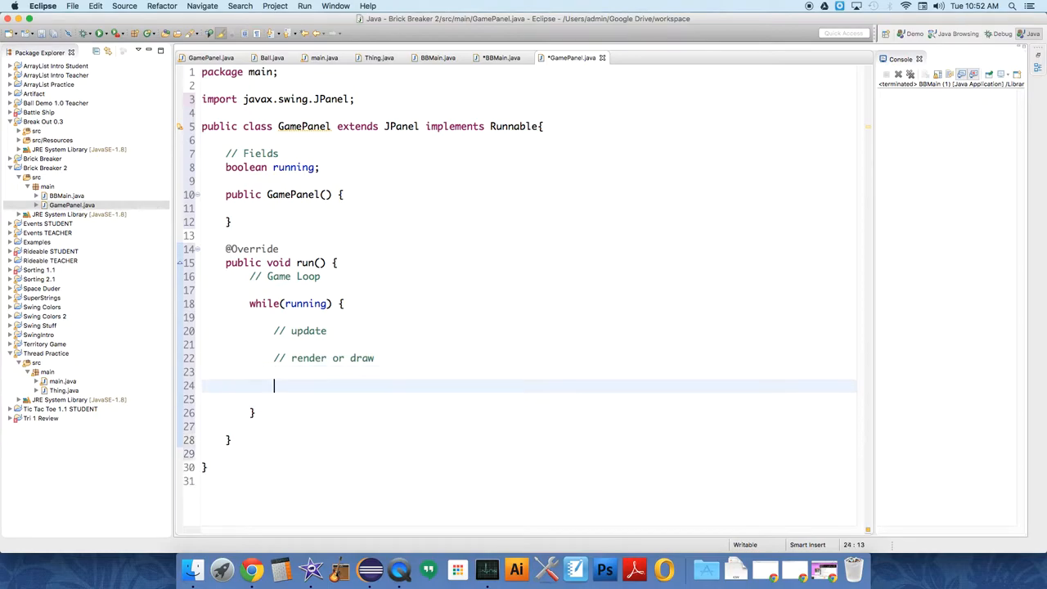
pyautogui.write('// disp')
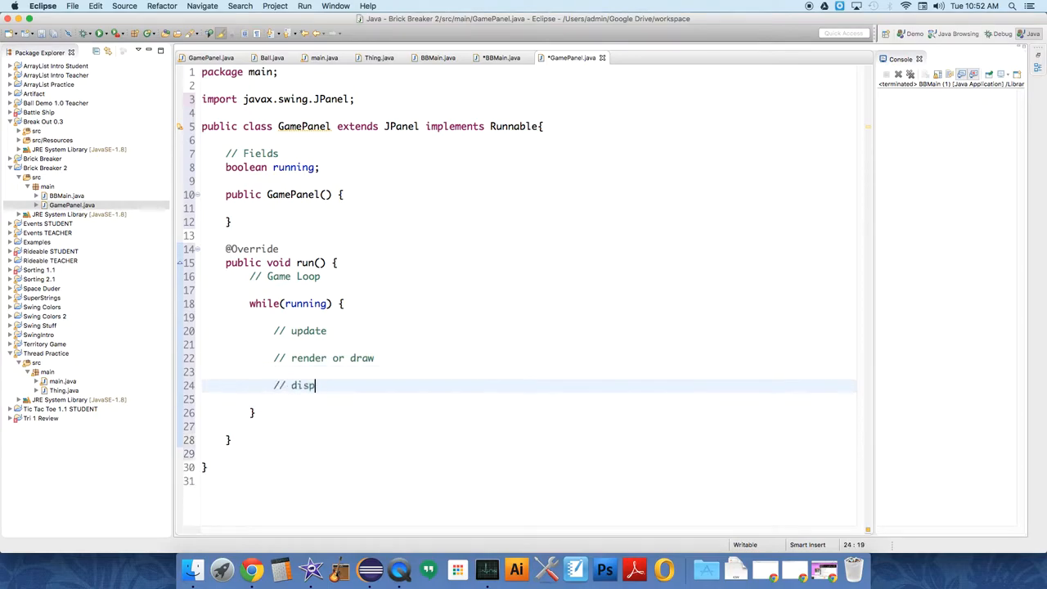
pyautogui.write('lay')
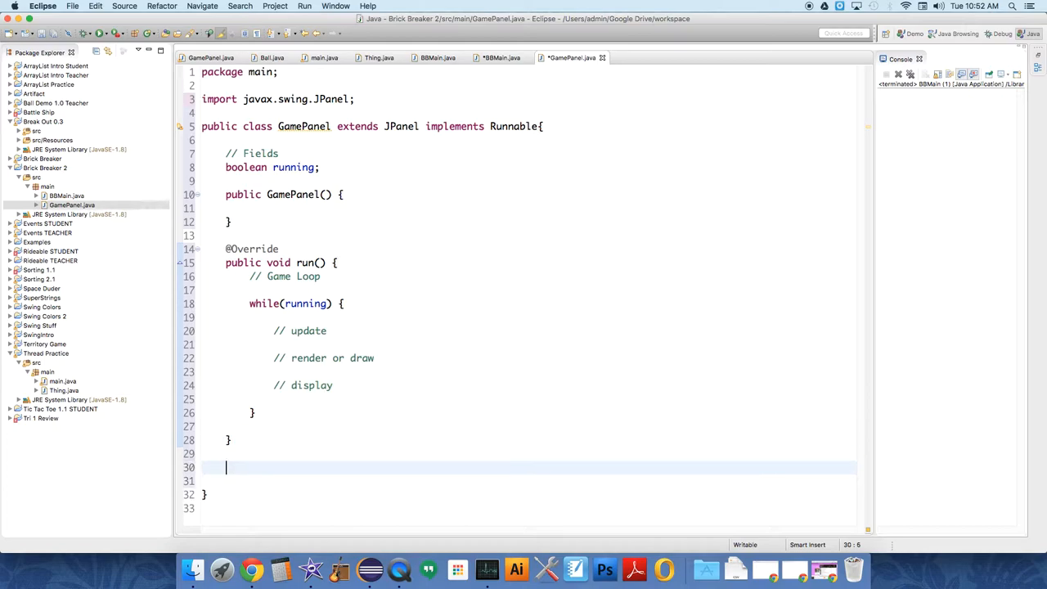
# Step: Declare empty public void update() and public void draw() methods below run()
pyautogui.write('public')
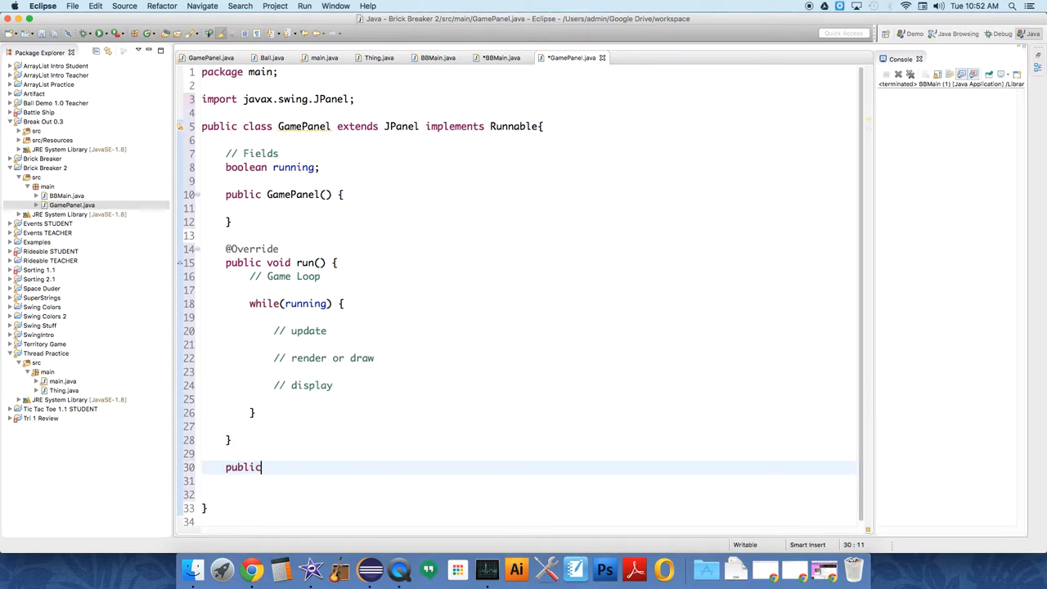
pyautogui.write('void')
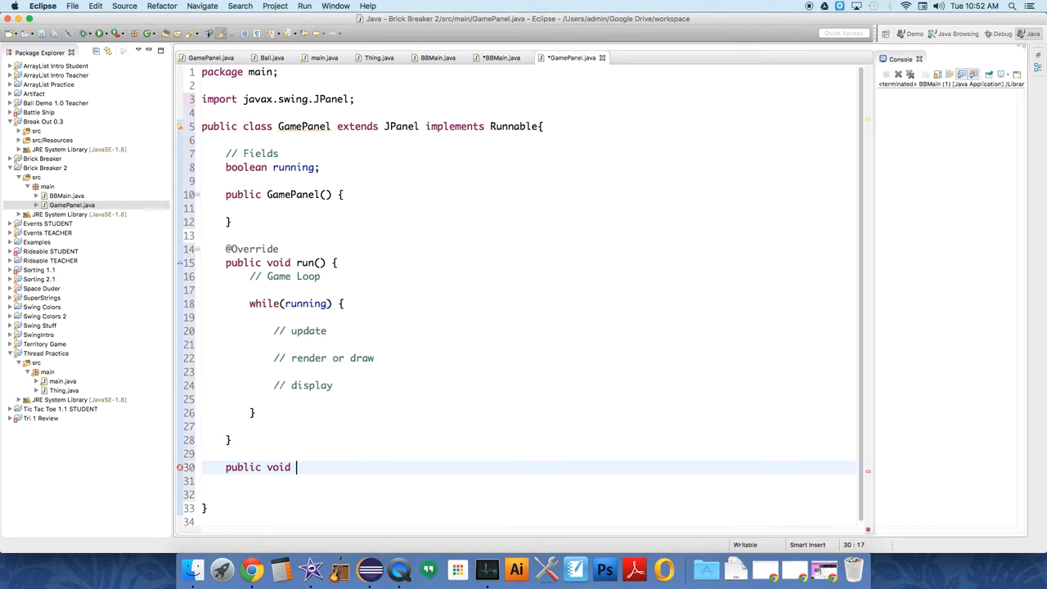
pyautogui.write('update() {')
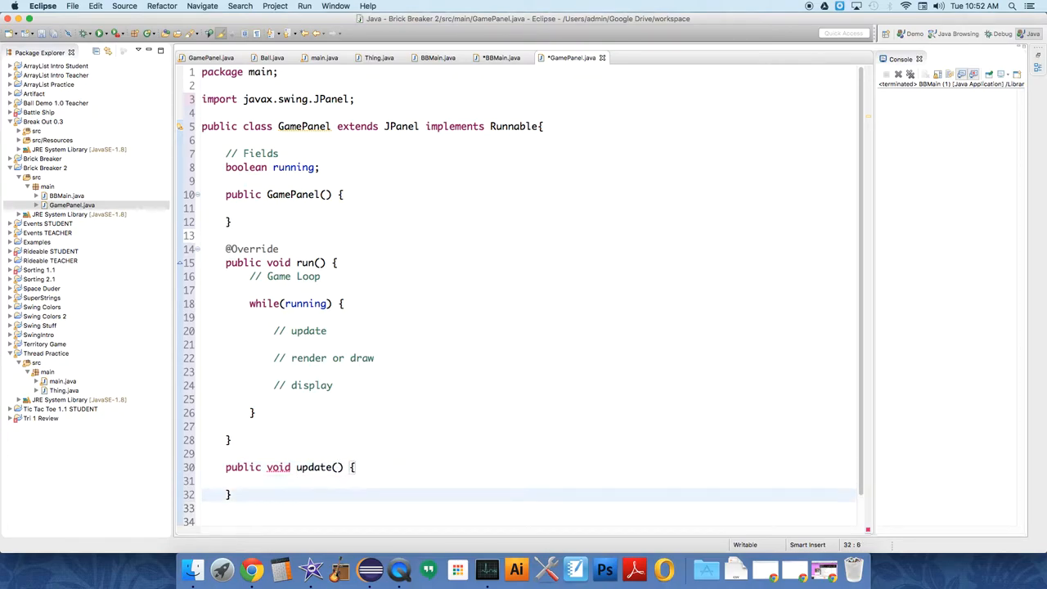
pyautogui.write('public')
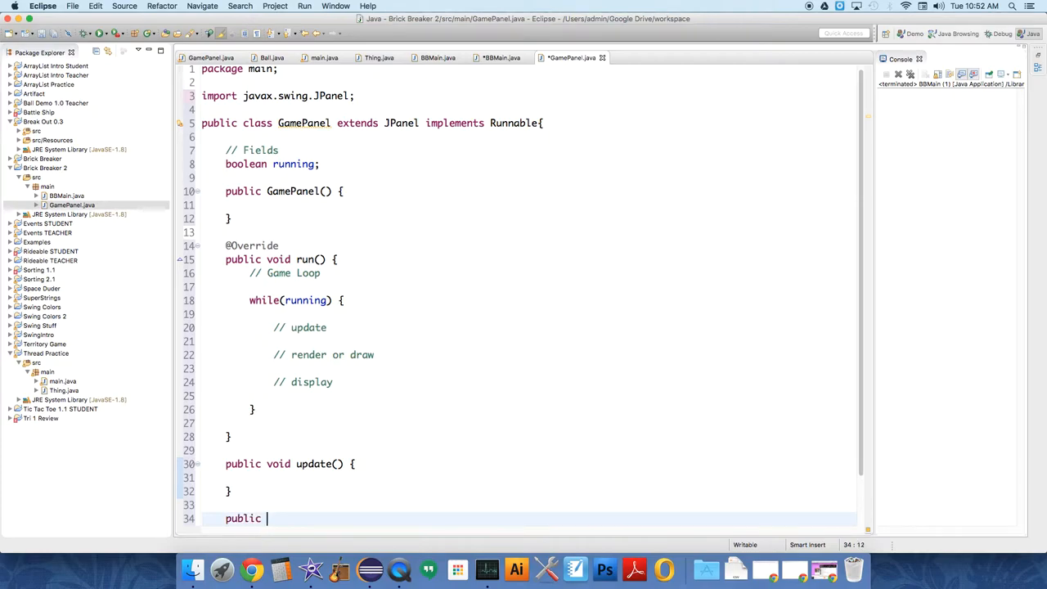
pyautogui.write('void draw() {')
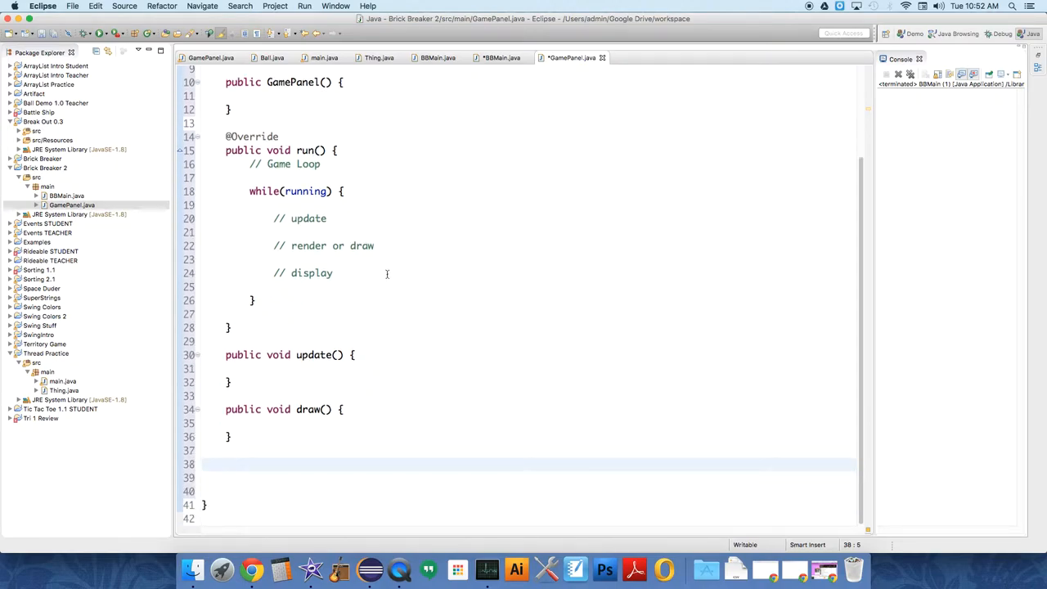
# Step: Declare public void paintComponent(Graphics g) with an empty body below draw()
pyautogui.write('pubic')
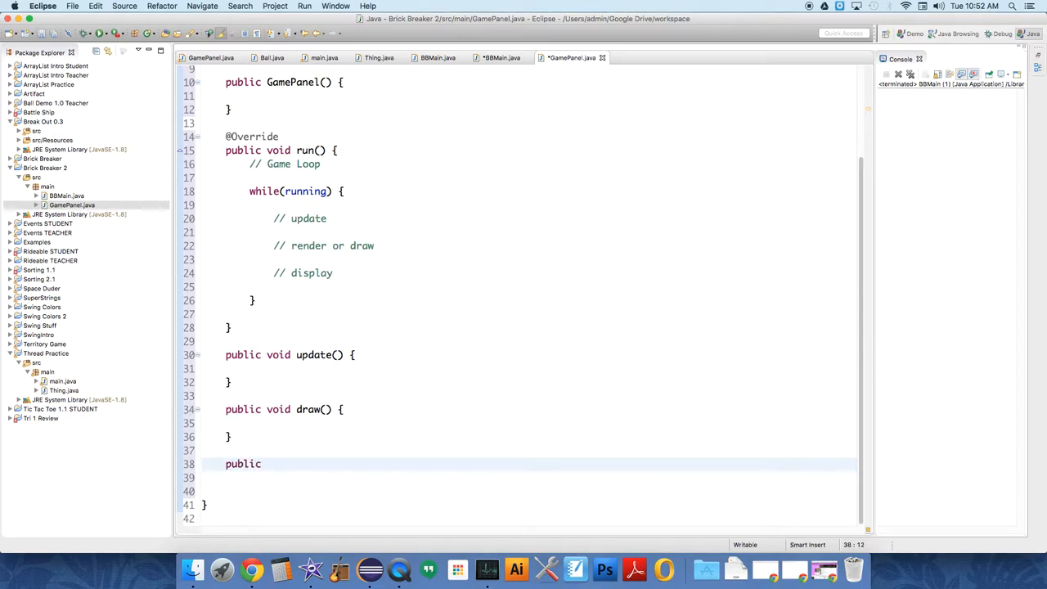
pyautogui.write('void pa')
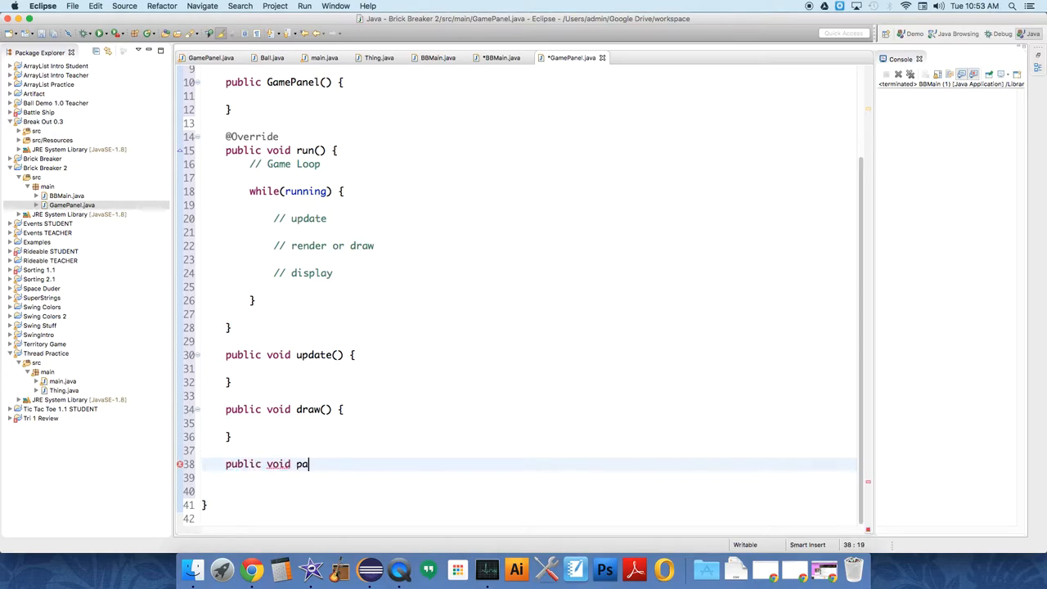
pyautogui.write('intComponent(Graph')
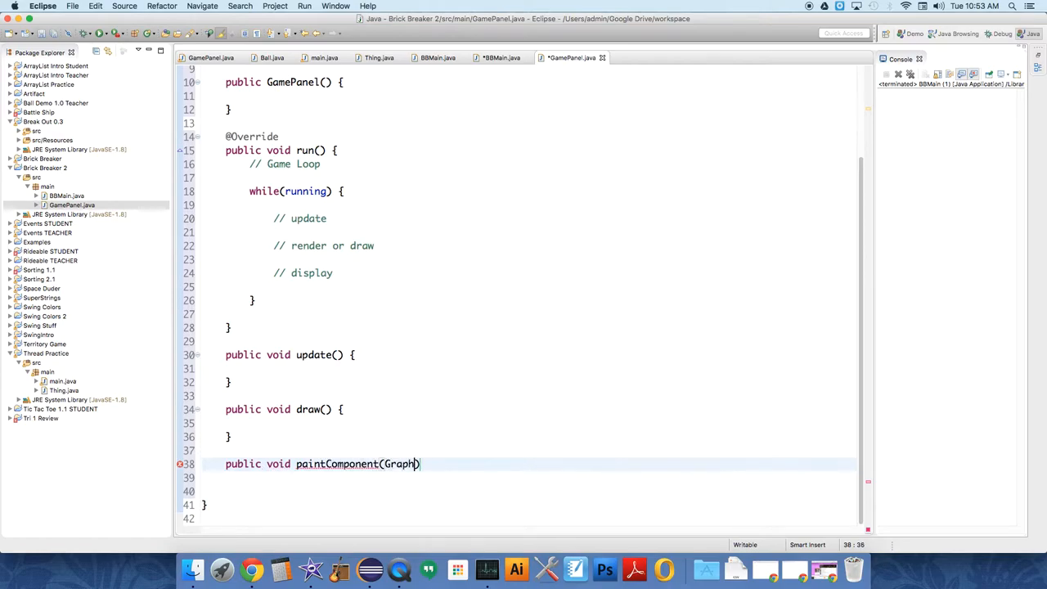
pyautogui.write('ic')
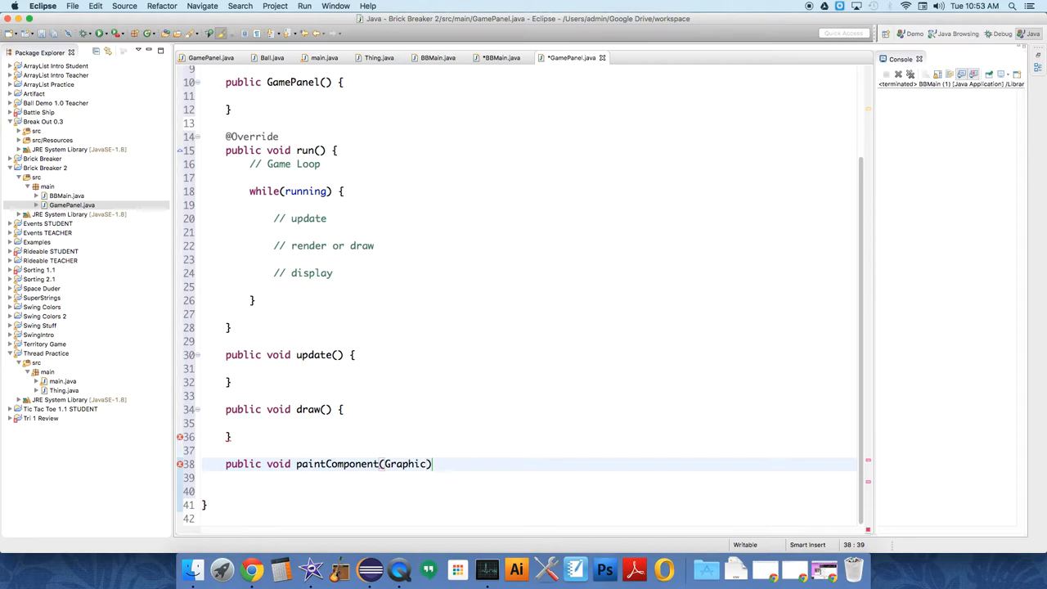
pyautogui.write('s')
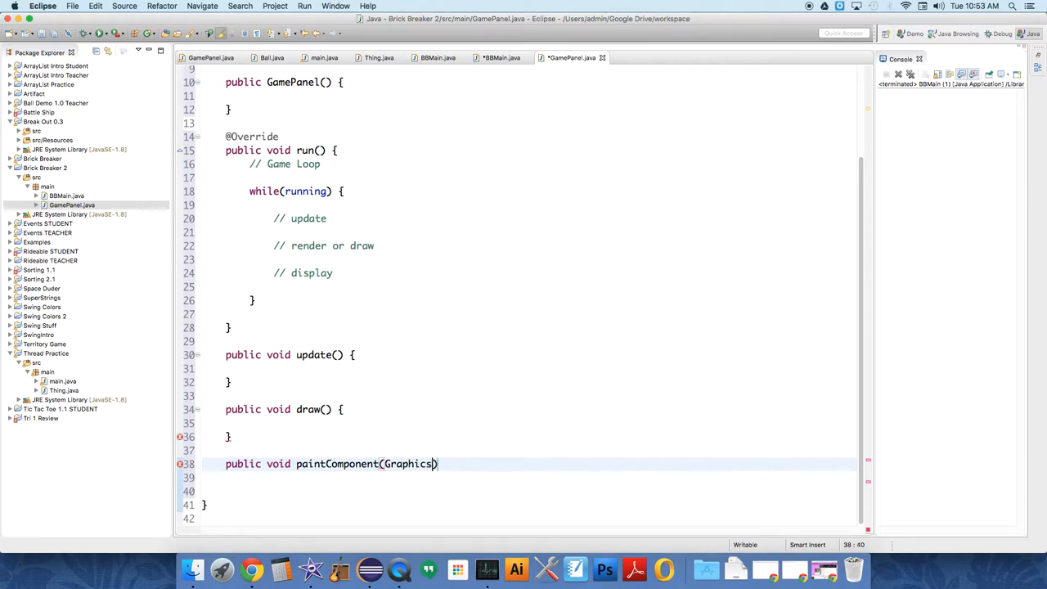
pyautogui.write('g)')
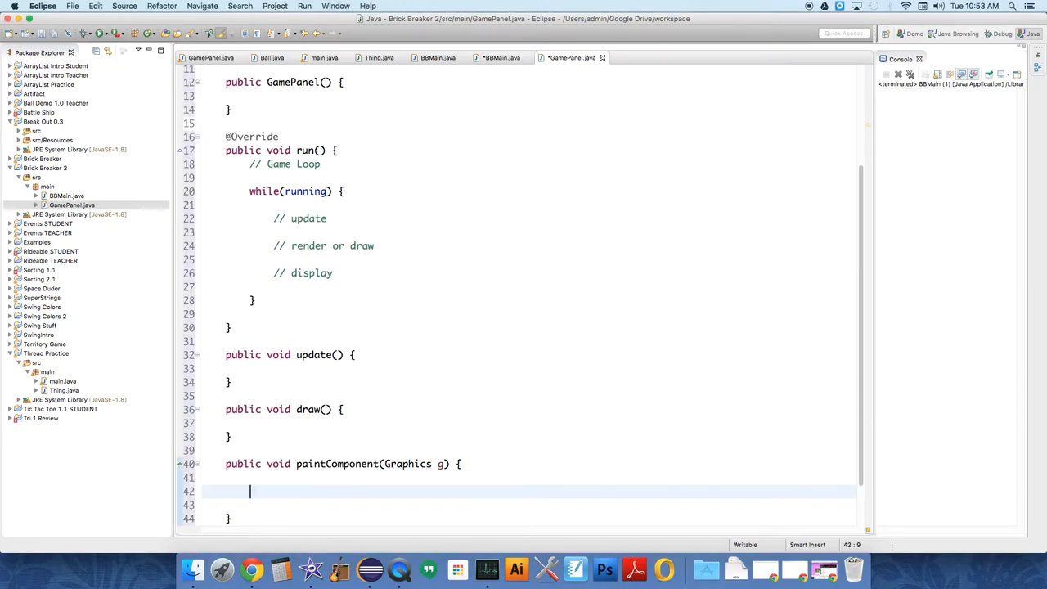
# Step: Write Graphics2D g2 = (Graphics2D) g; in paintComponent and import java.awt.Graphics2D
pyautogui.write('(Graph')
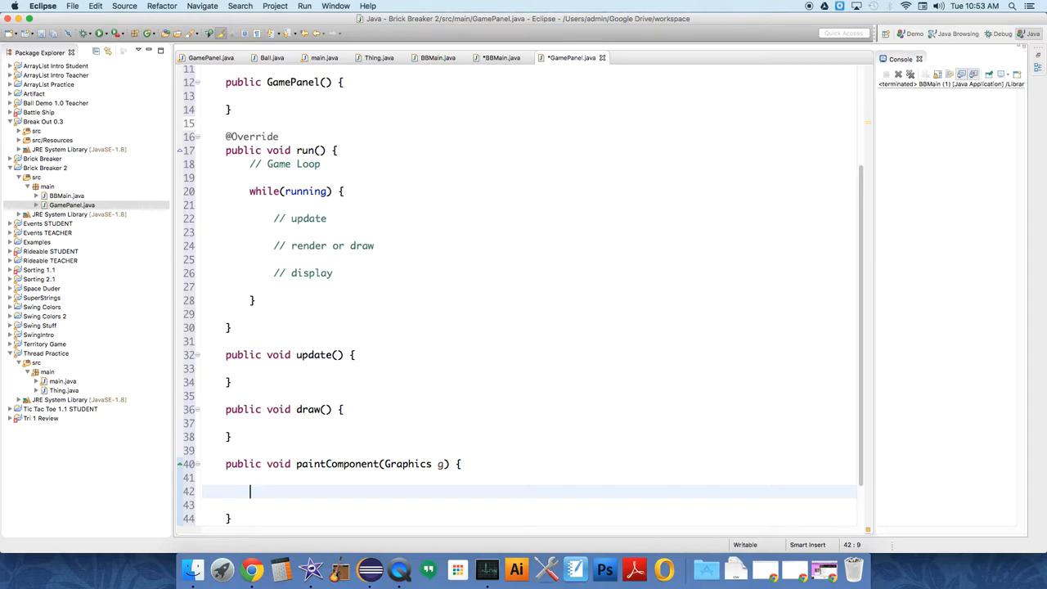
pyautogui.write('Graphics')
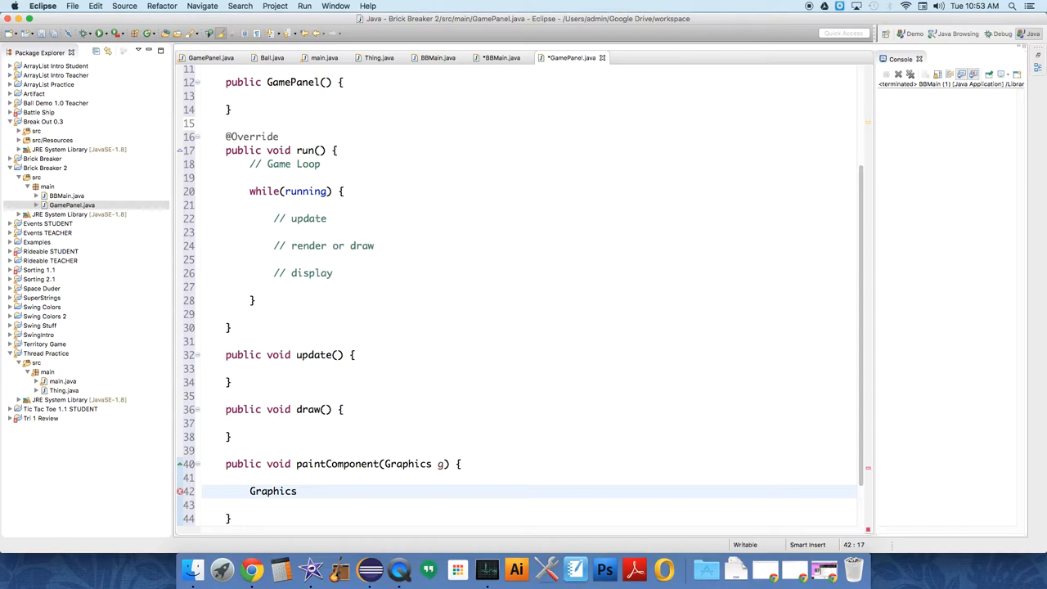
pyautogui.write('2D')
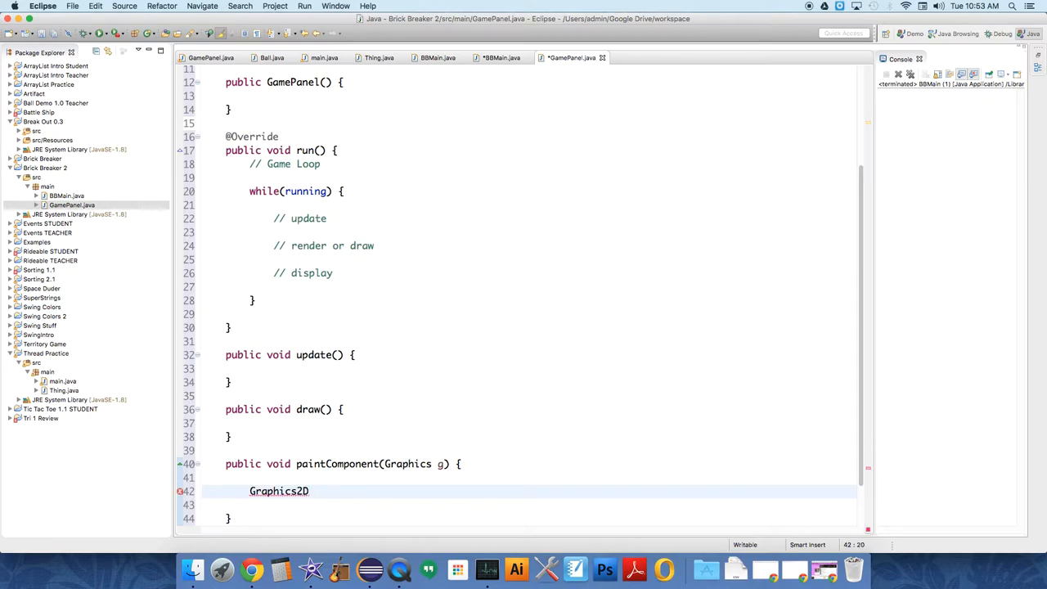
pyautogui.write('g2')
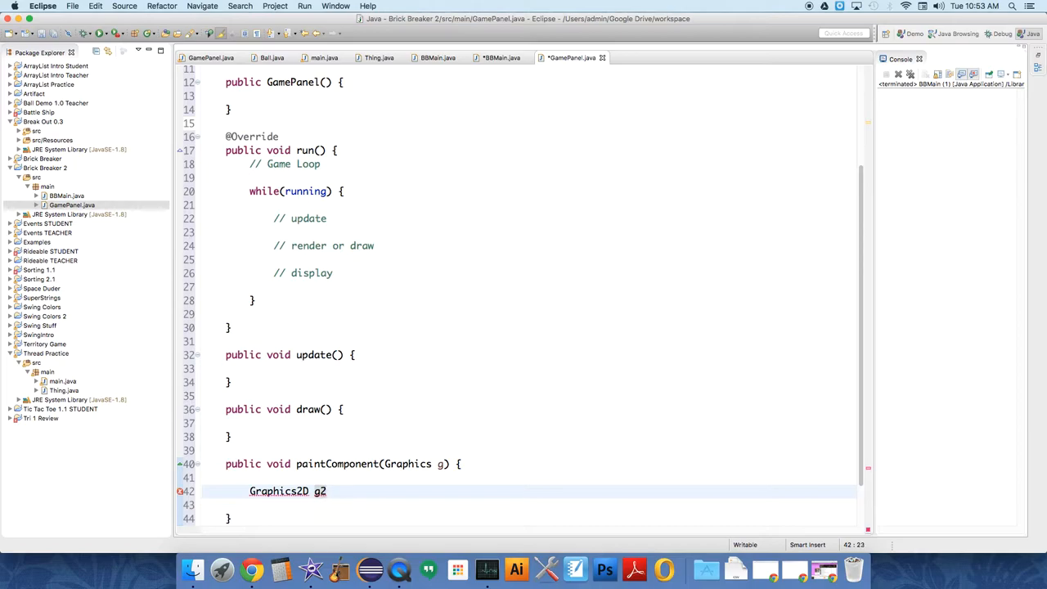
pyautogui.write('= (Graphics2D')
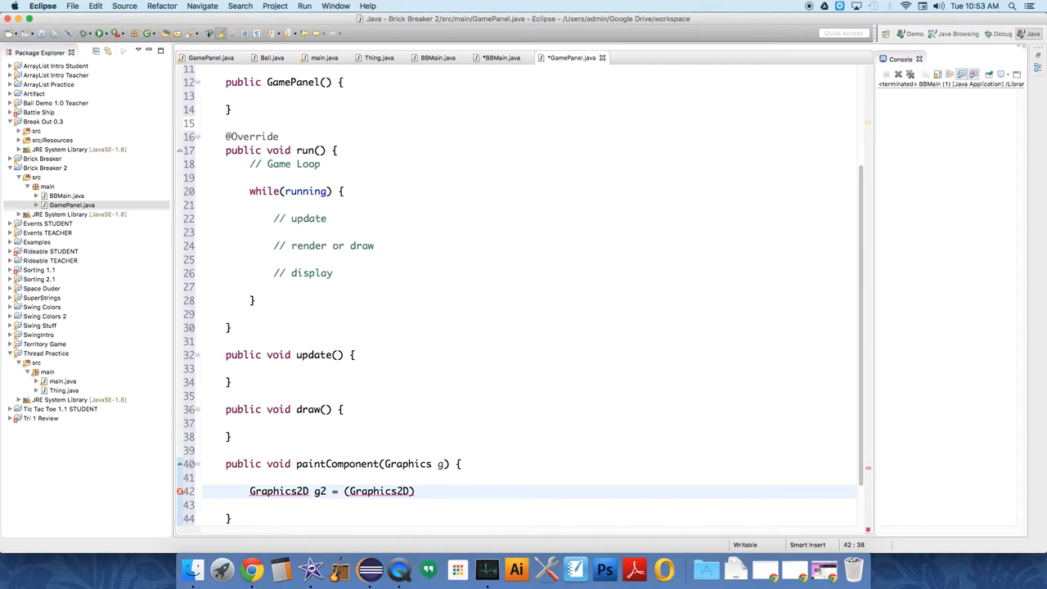
pyautogui.write('g')
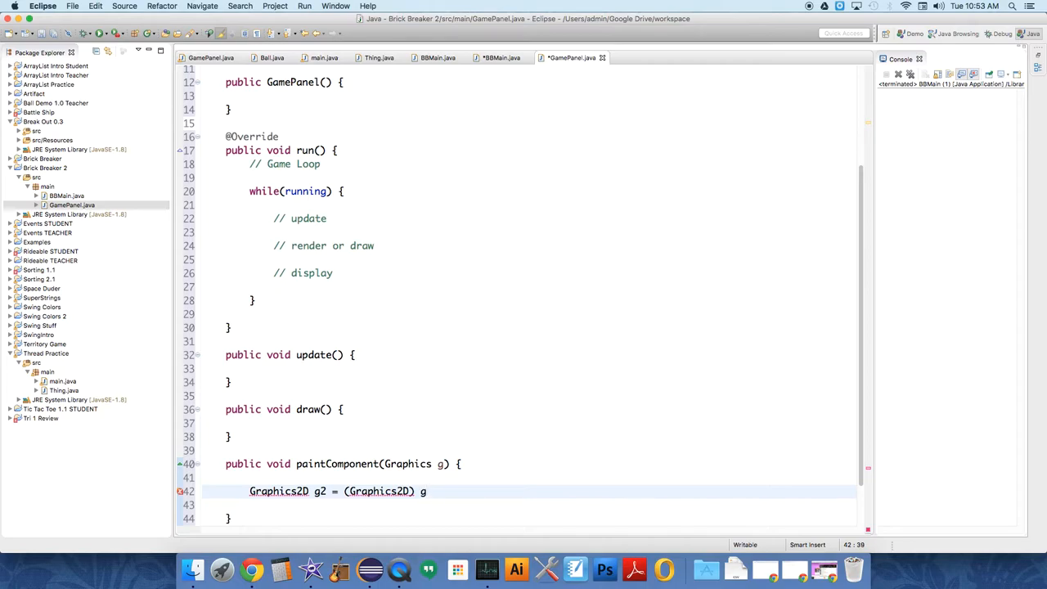
pyautogui.write(';')
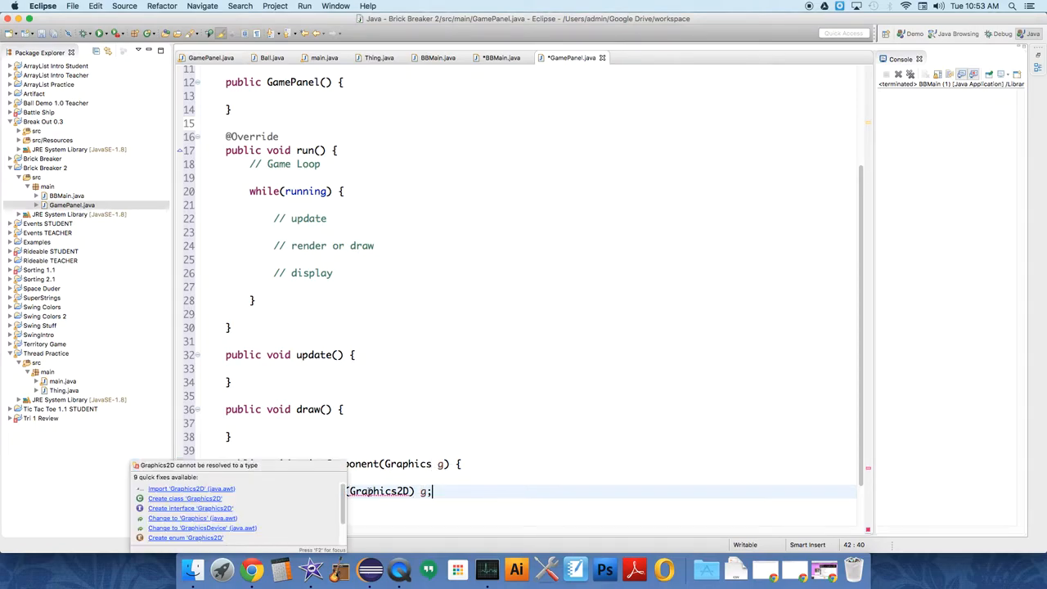
pyautogui.click(191, 488)
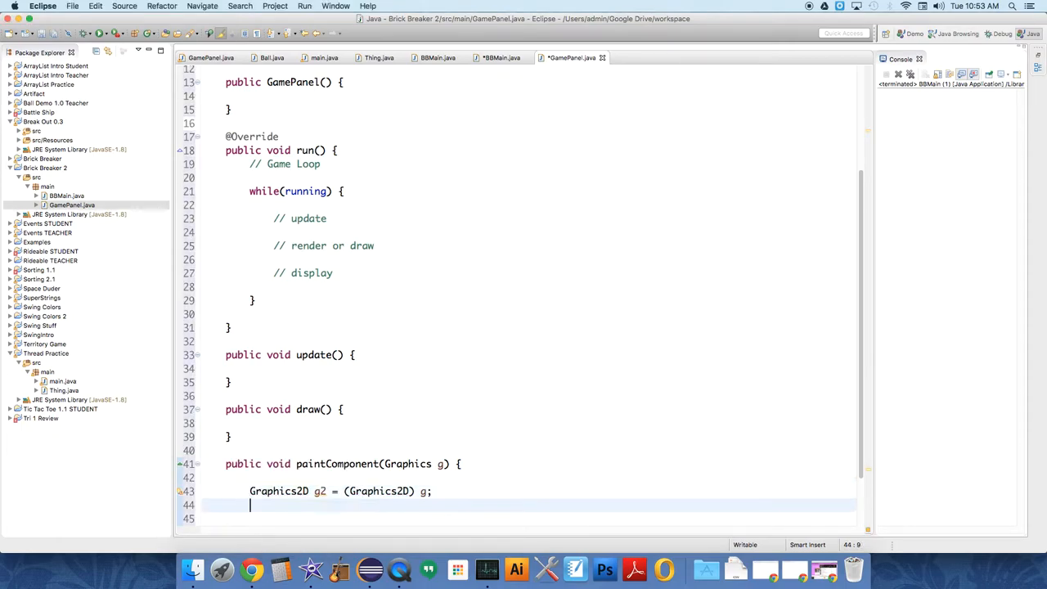
pyautogui.click(433, 491)
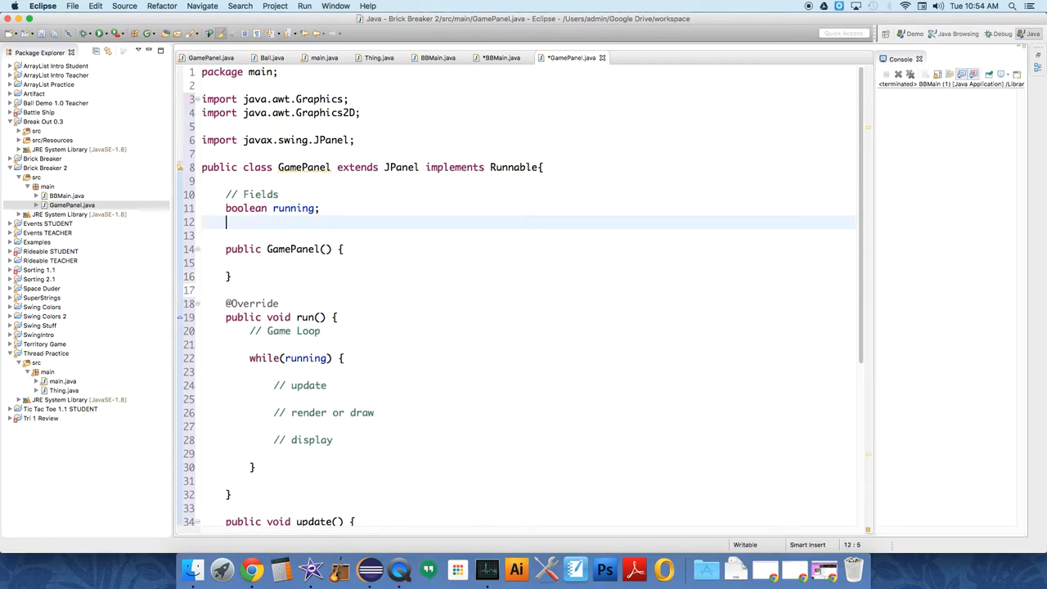
# Step: Make running private and add private BufferedImage image, importing java.awt.image.BufferedImage
pyautogui.write('private')
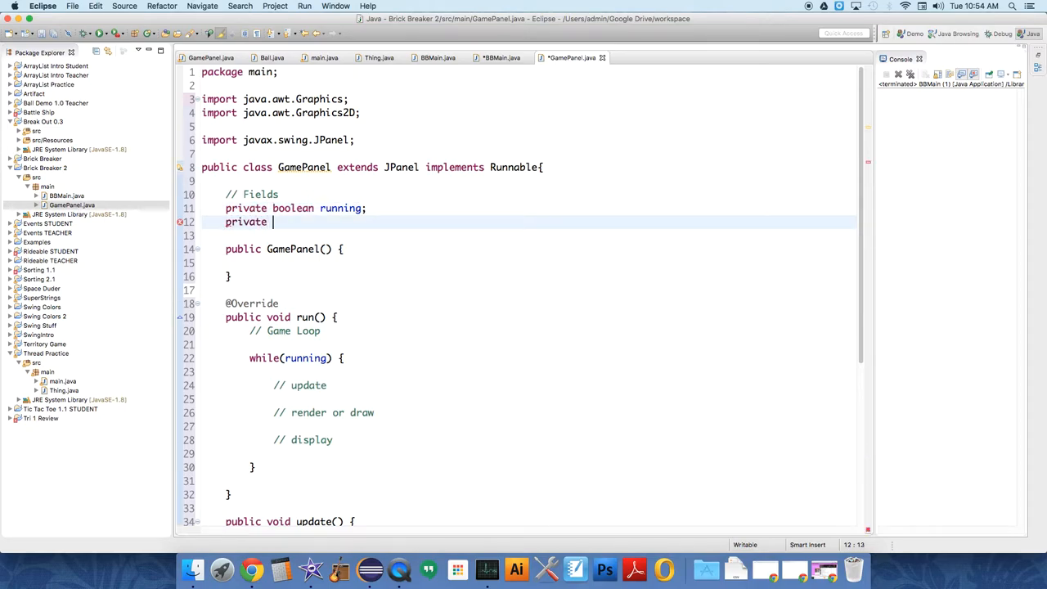
pyautogui.write('Buffere')
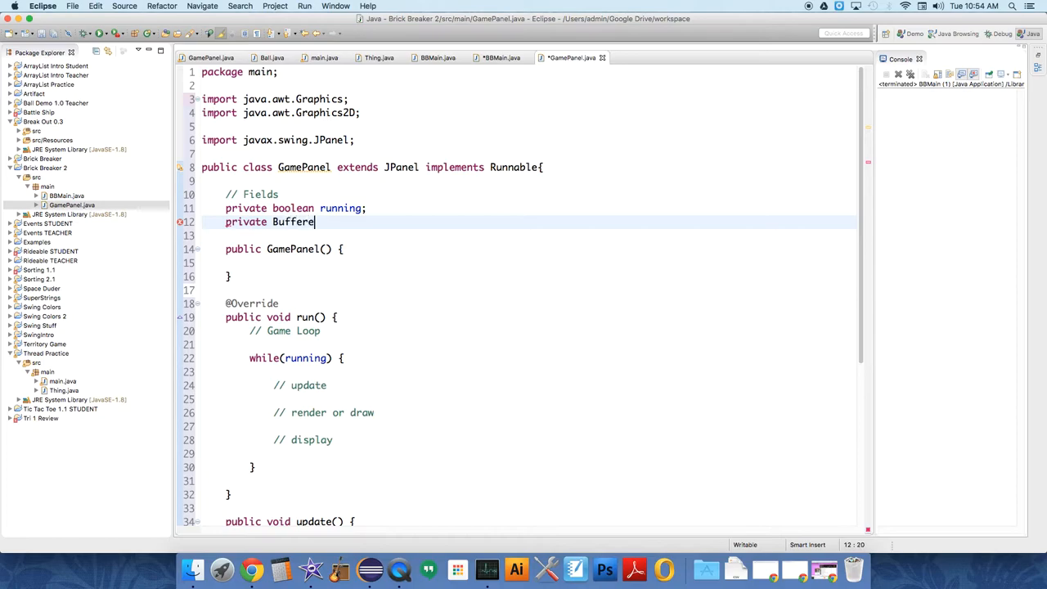
pyautogui.write('dImage')
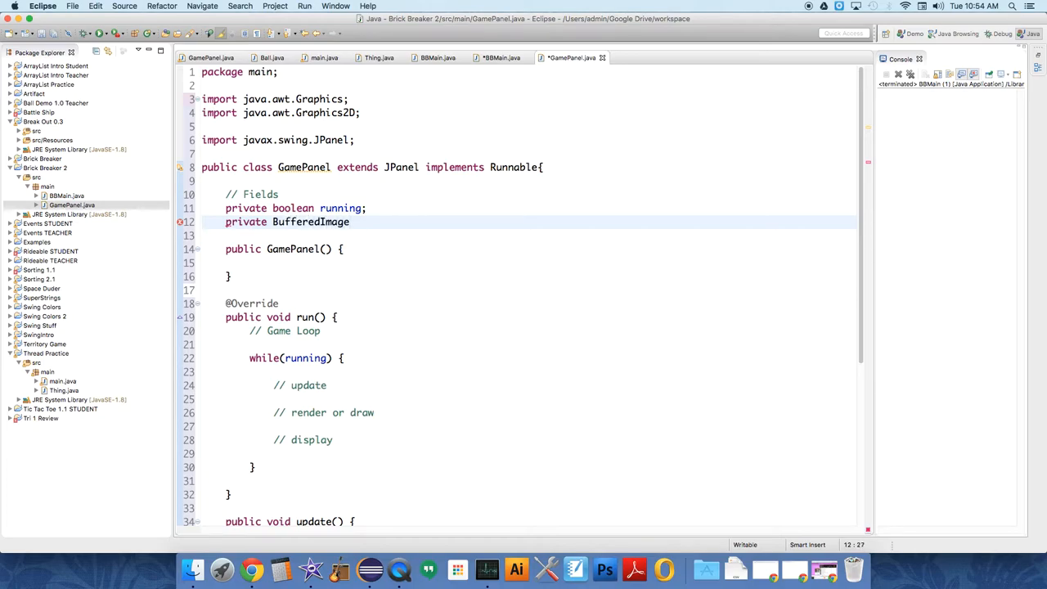
pyautogui.write('image')
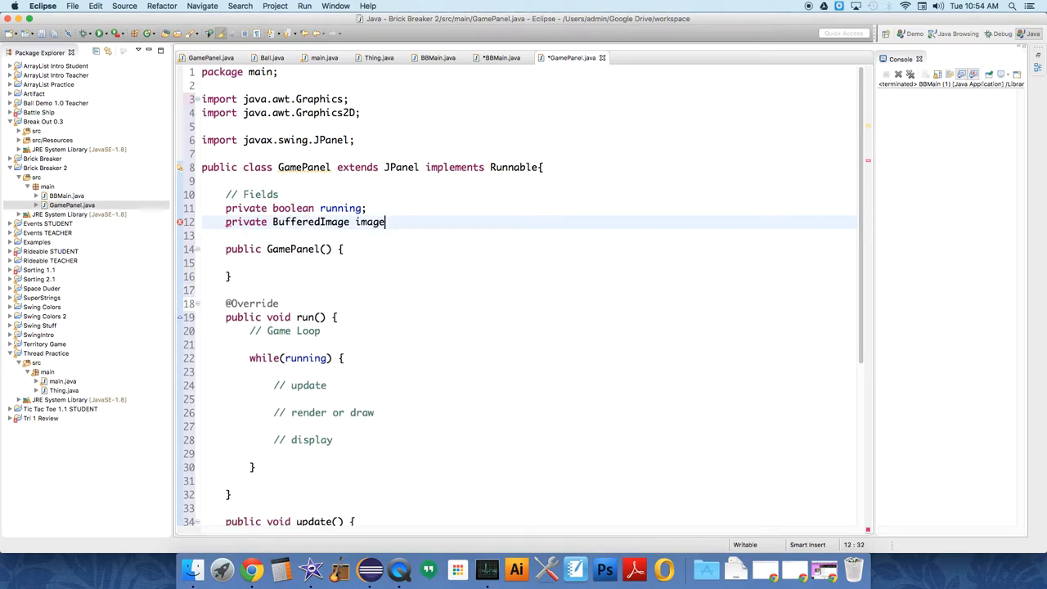
pyautogui.write(';')
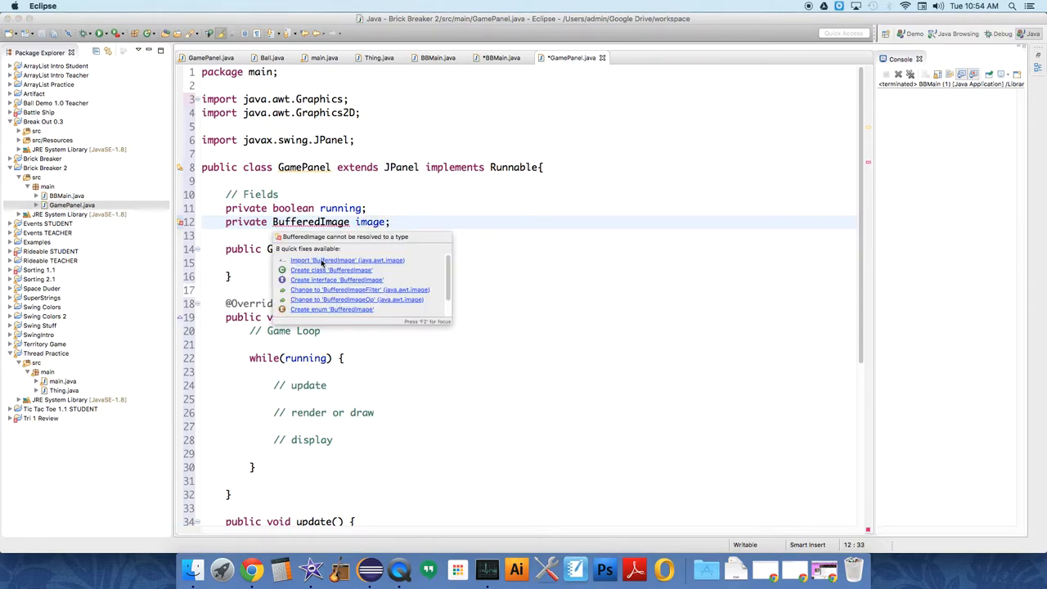
pyautogui.click(347, 260)
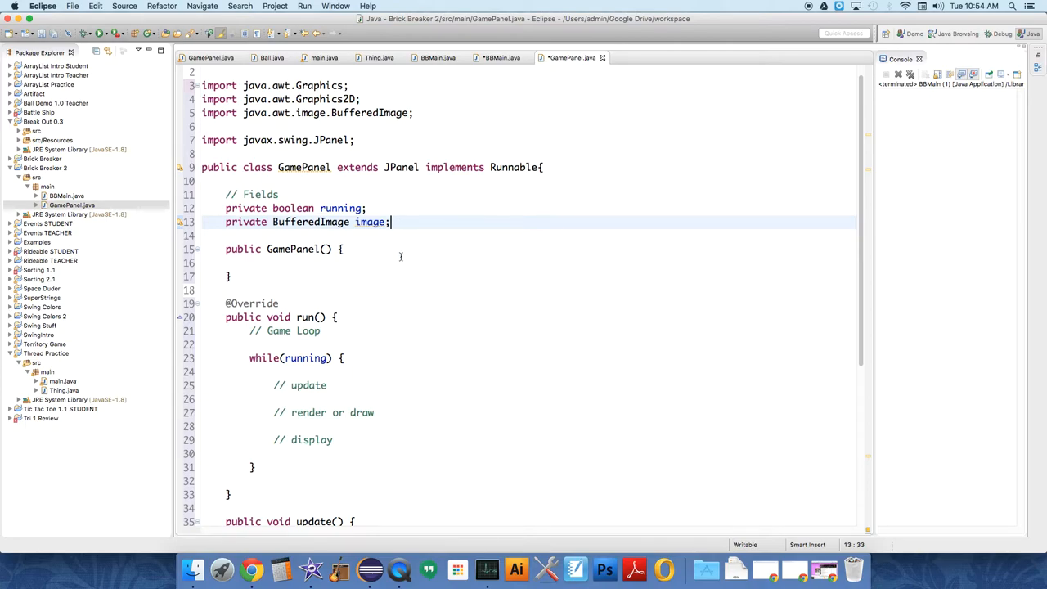
pyautogui.moveTo(380, 287)
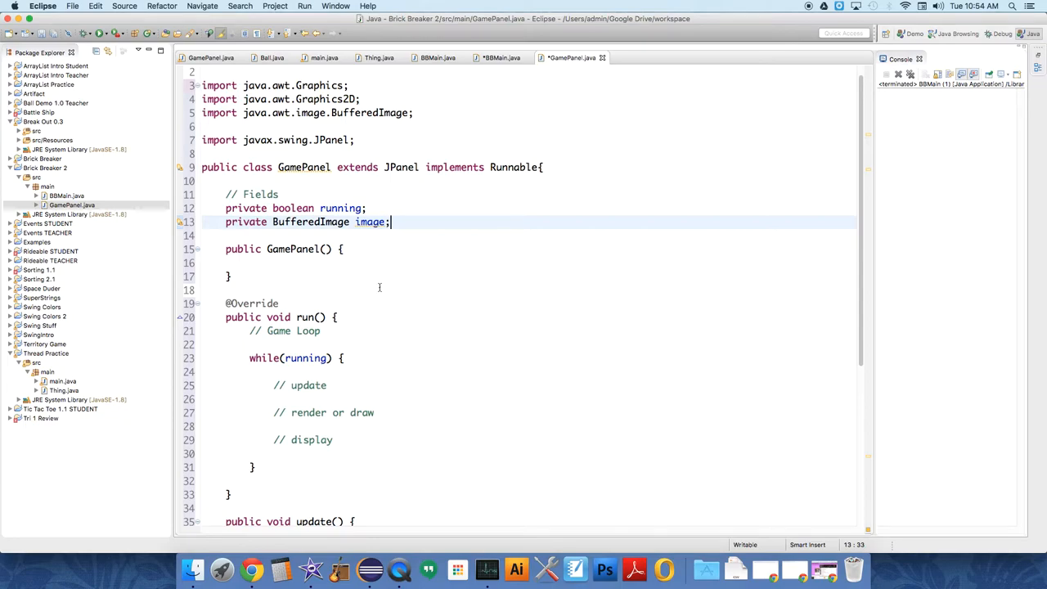
pyautogui.moveTo(327, 226)
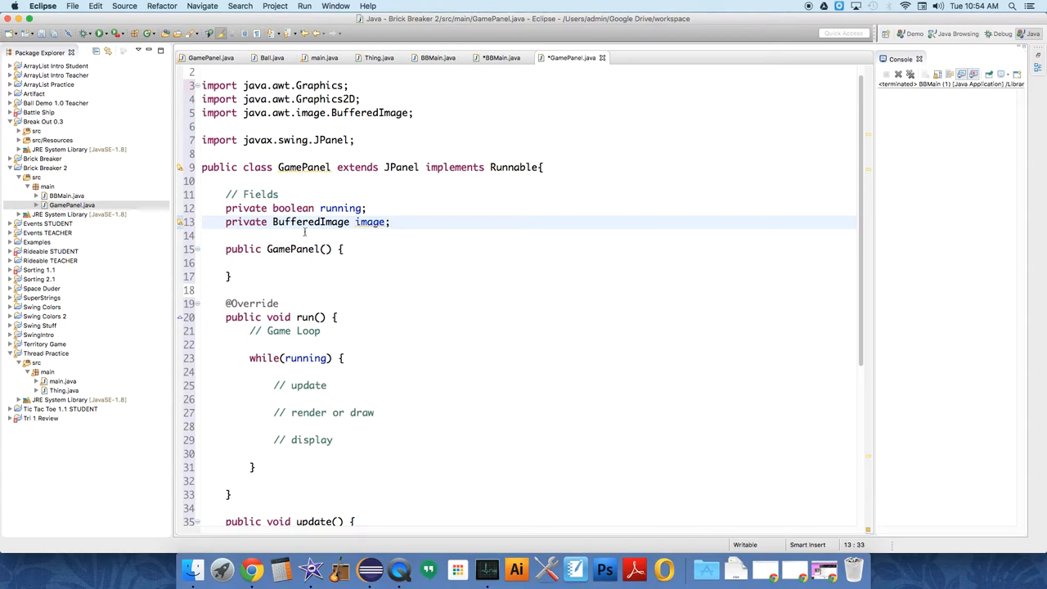
# Step: Add a private Graphics2D g field on a new line after the image field
pyautogui.click(392, 222)
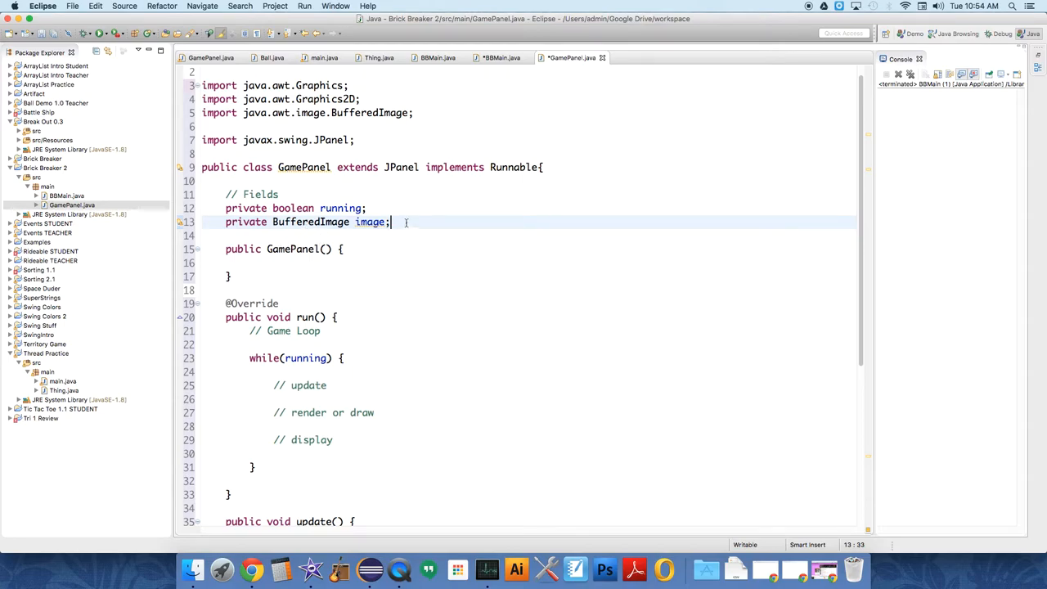
pyautogui.write('private Graphics')
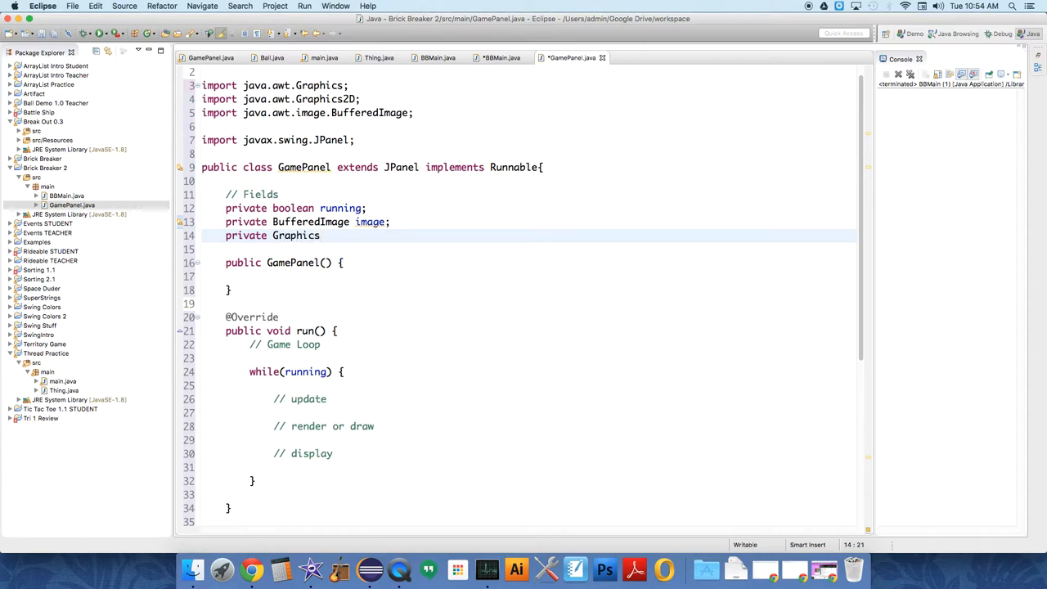
pyautogui.write('2D g;')
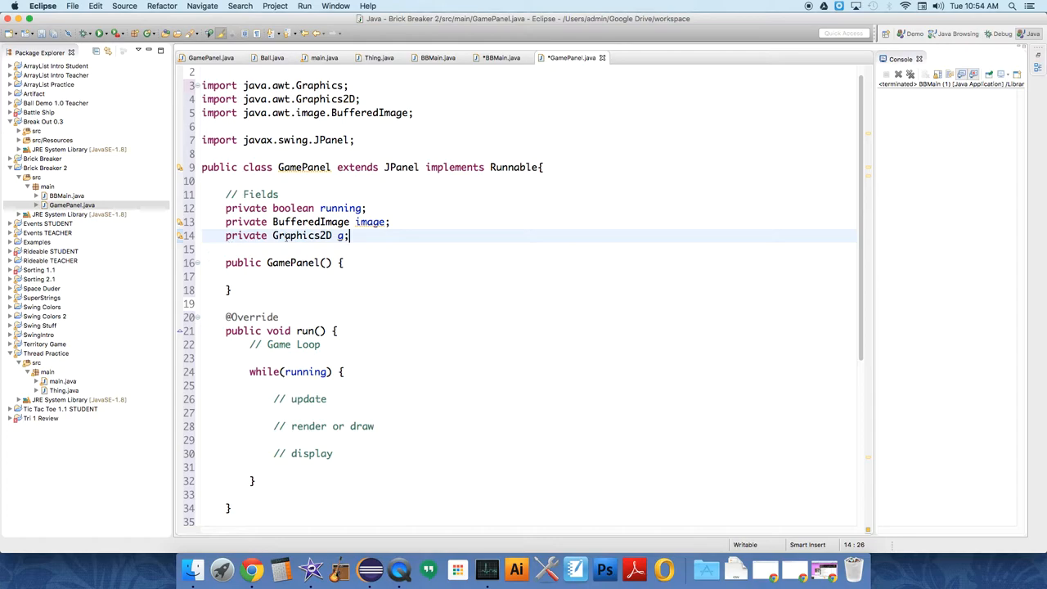
pyautogui.press('BackSpace')
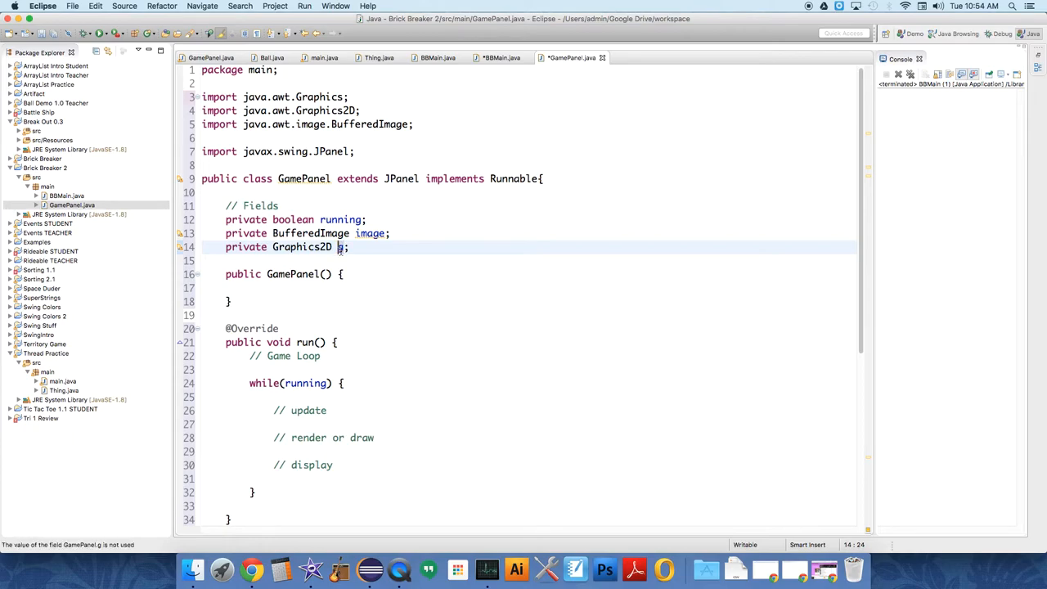
pyautogui.moveTo(412, 329)
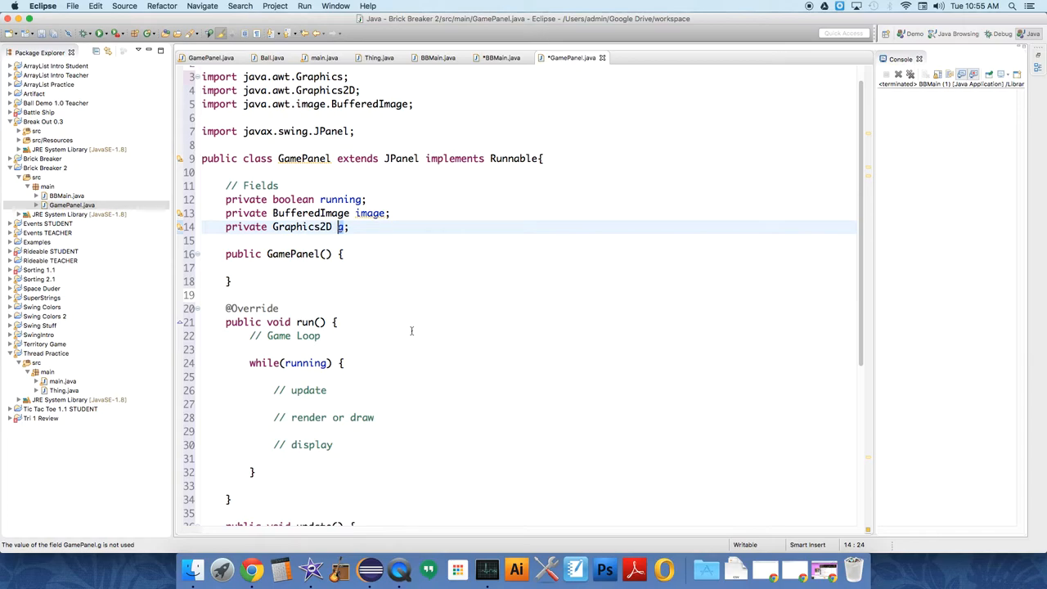
# Step: Add public void init() after the constructor, with running = true; in its body
pyautogui.scroll(-3)
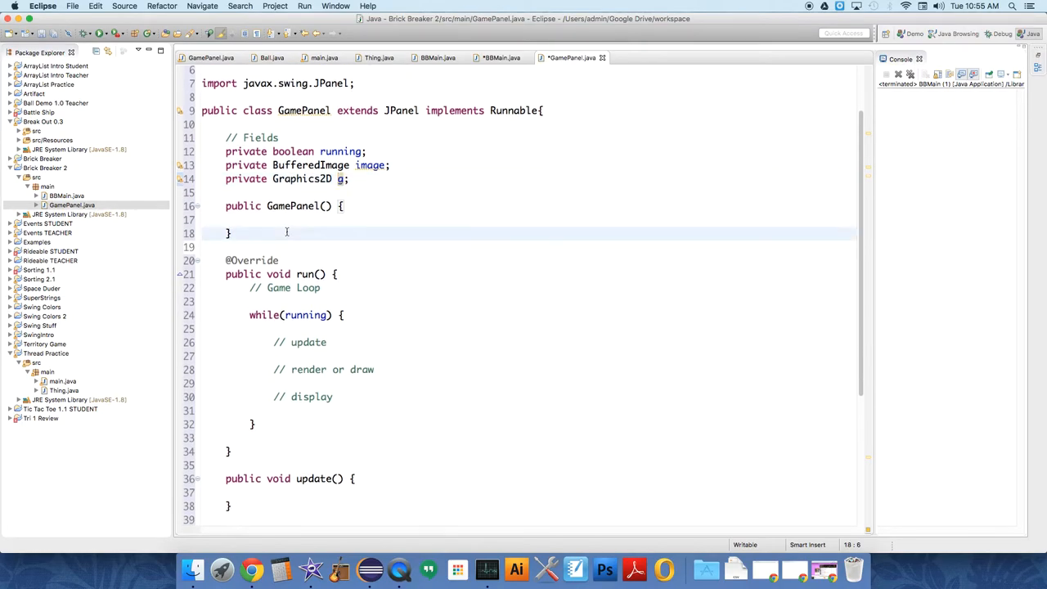
pyautogui.write('public')
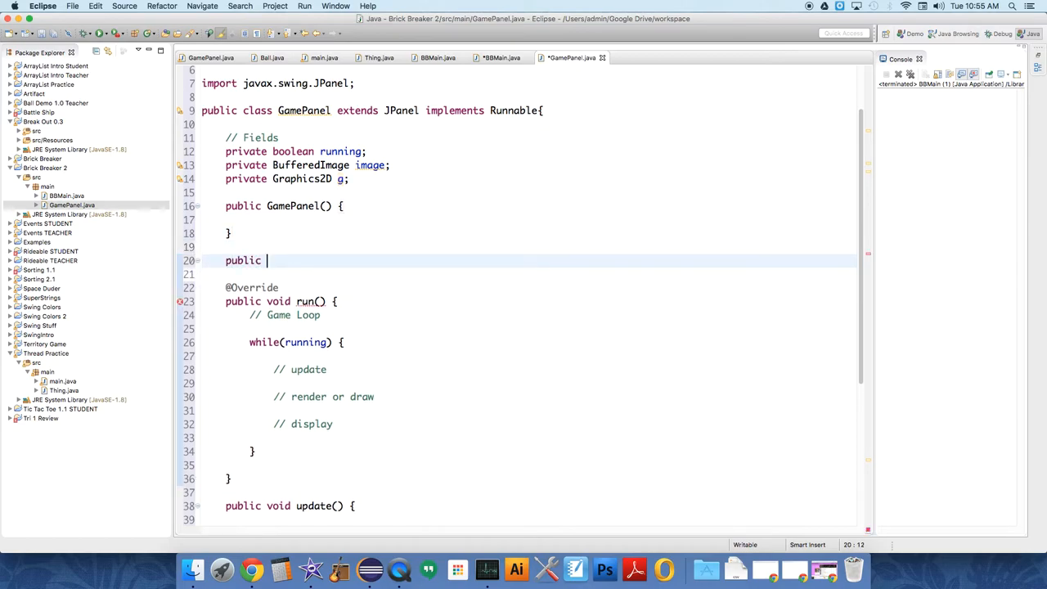
pyautogui.write('void init')
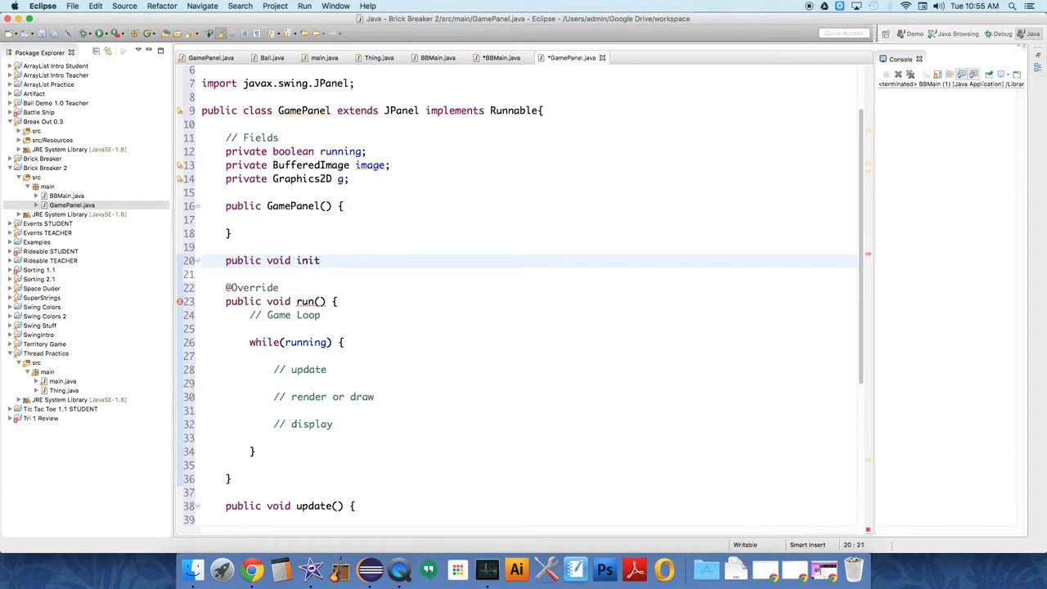
pyautogui.write('() {')
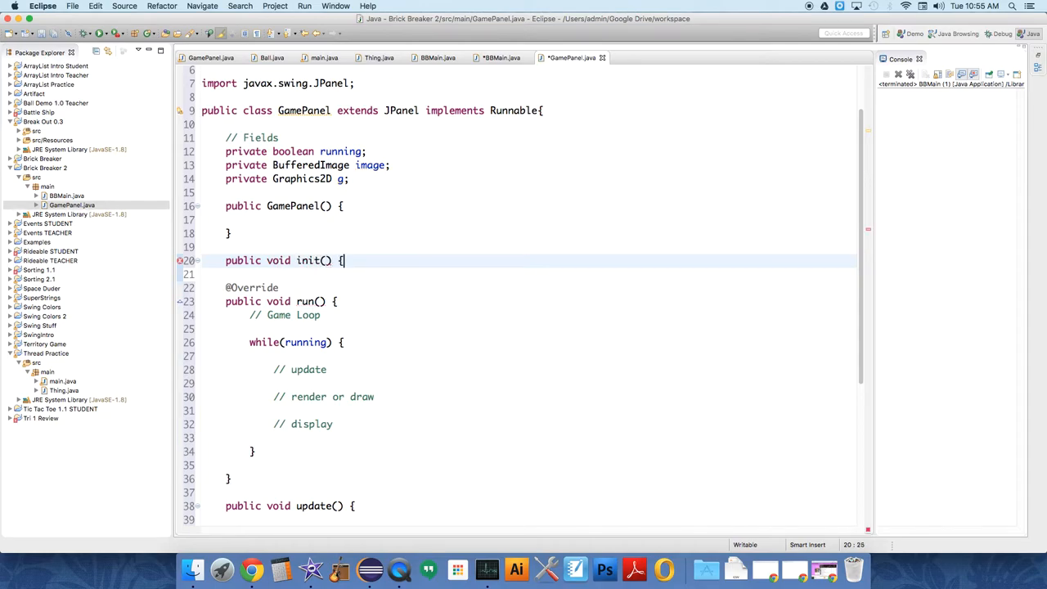
pyautogui.press('Return')
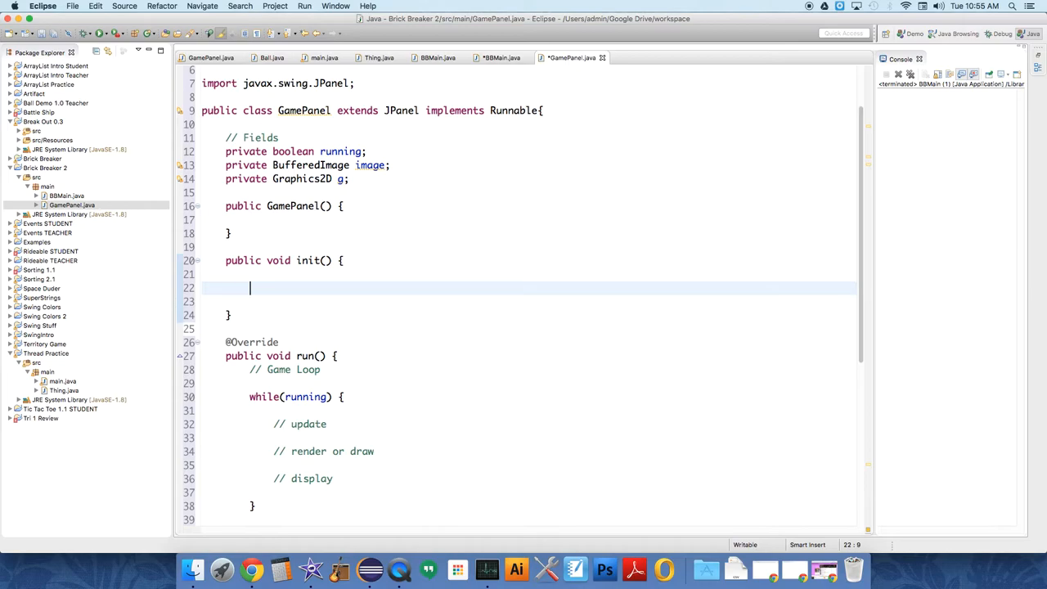
pyautogui.write('running =')
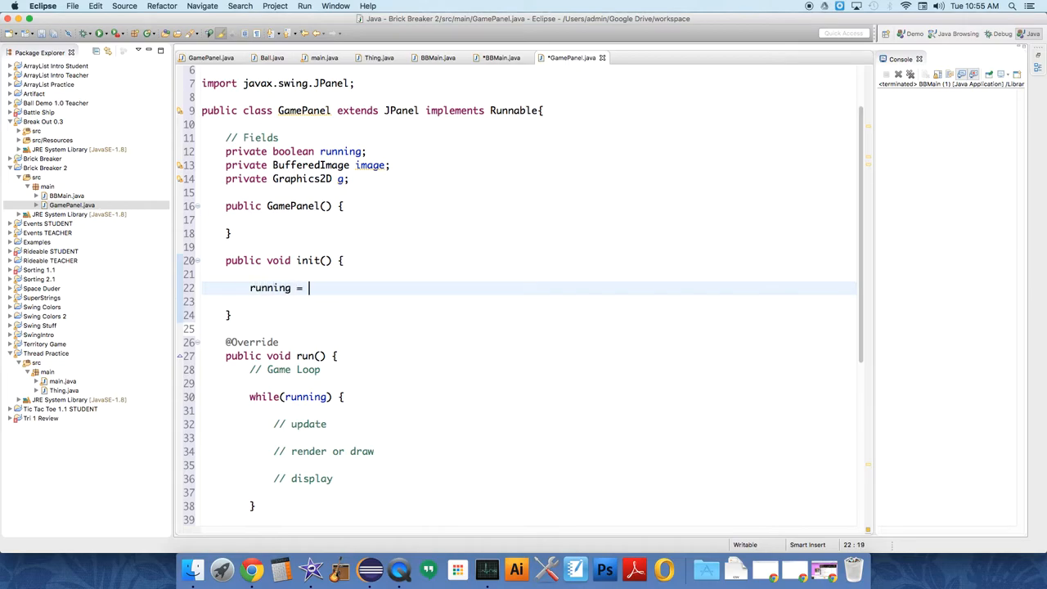
pyautogui.write('true;')
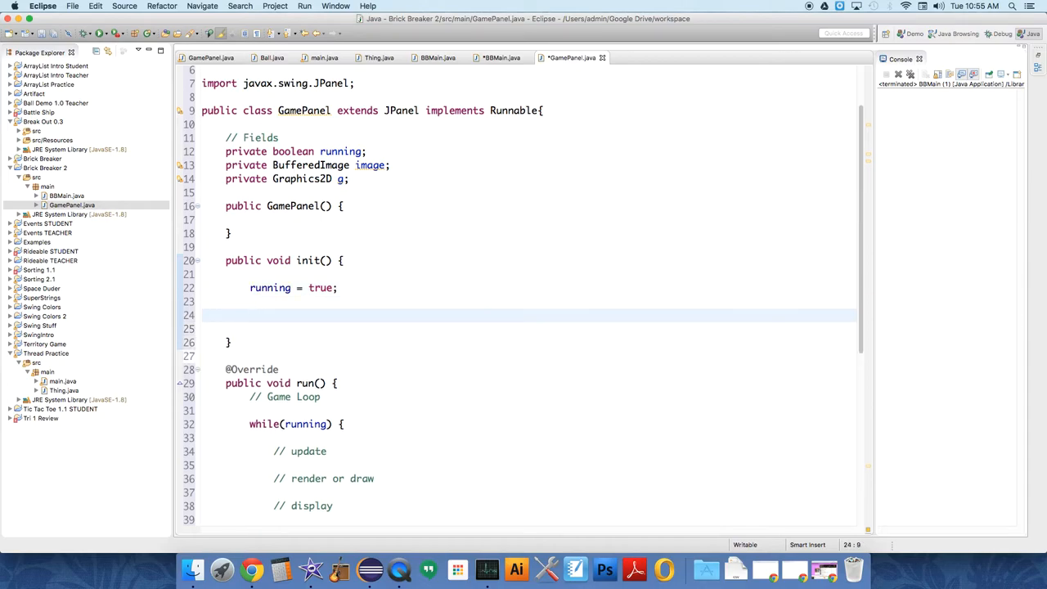
# Step: Assign image = new BufferedImage(BBMain.WIDTH, BBMain.HEIGHT, BufferedImage.TYPE_INT_RGB) in init()
pyautogui.write('image =')
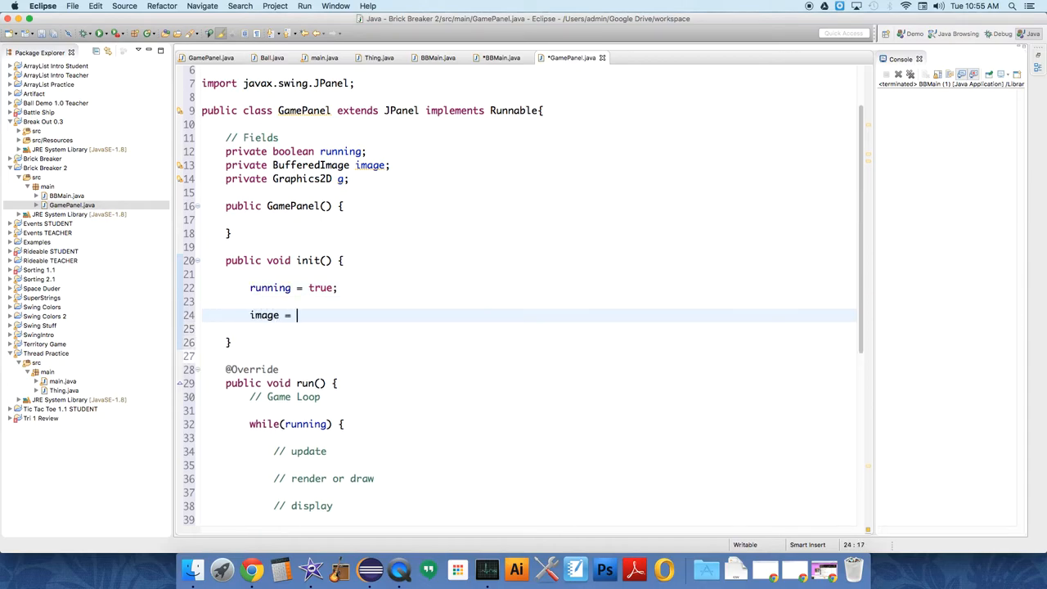
pyautogui.write('new Buffe')
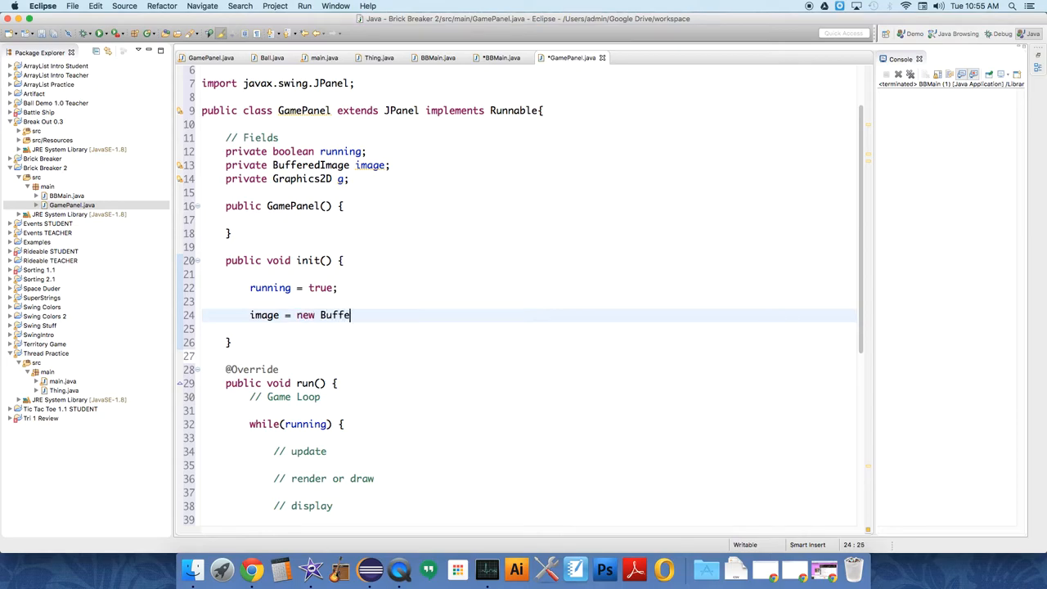
pyautogui.write('redImage')
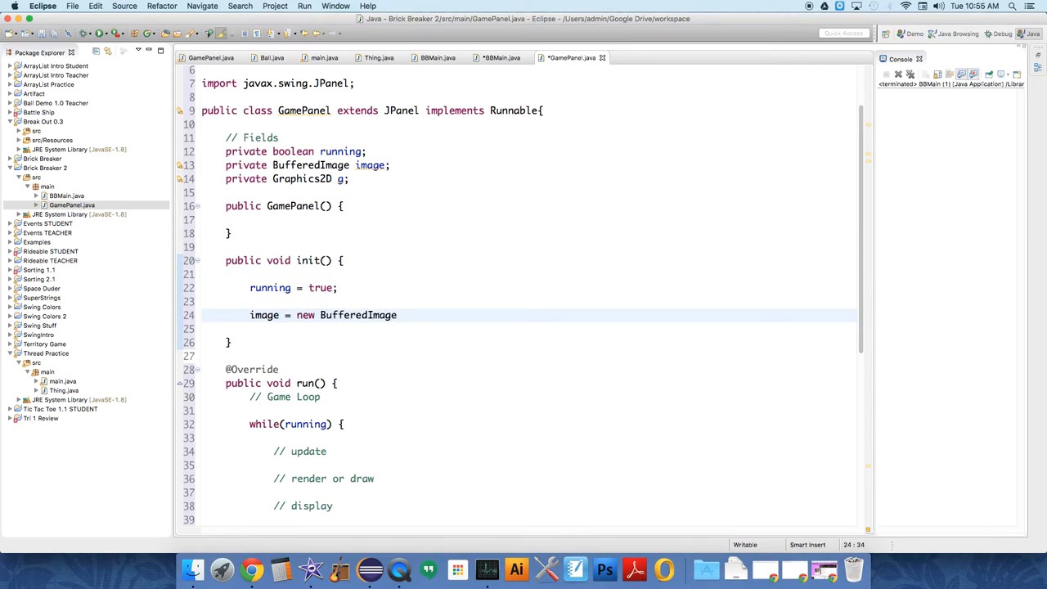
pyautogui.write('()')
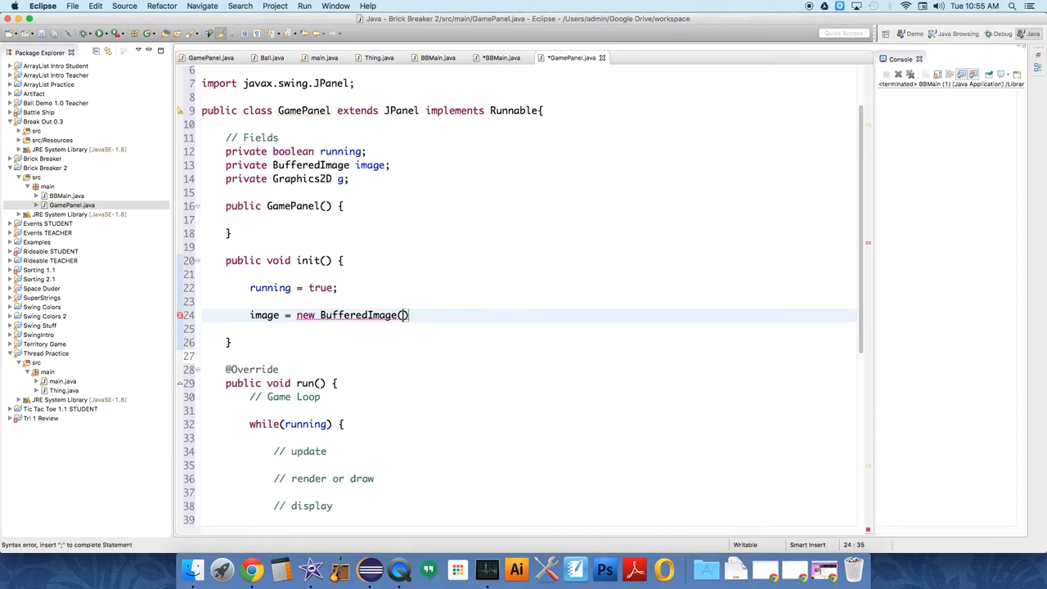
pyautogui.write('BBMain.')
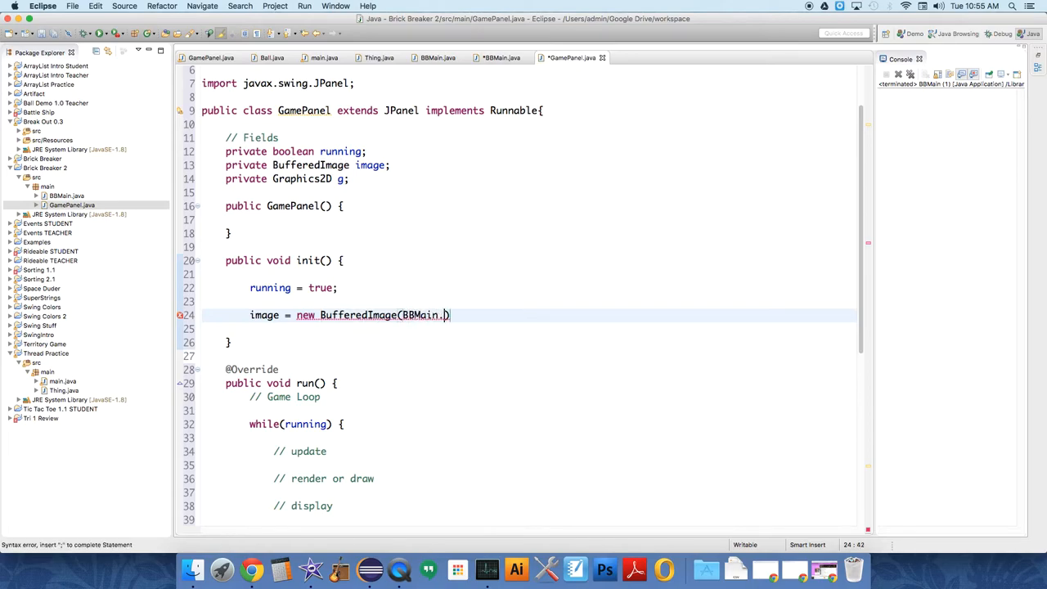
pyautogui.write('WIDTH')
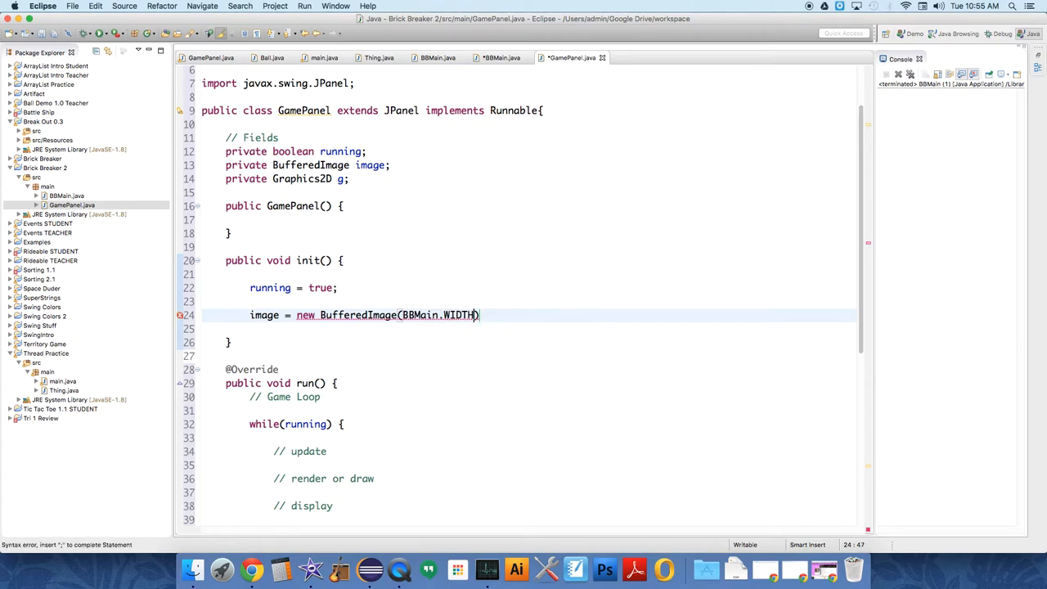
pyautogui.write(', BB')
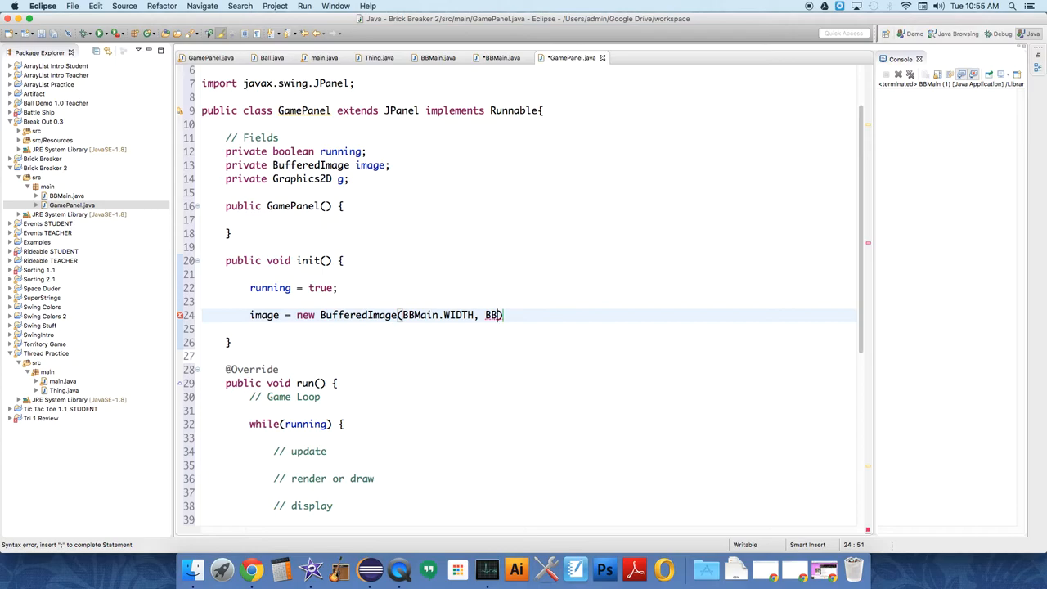
pyautogui.write('Main.HEIGHT,')
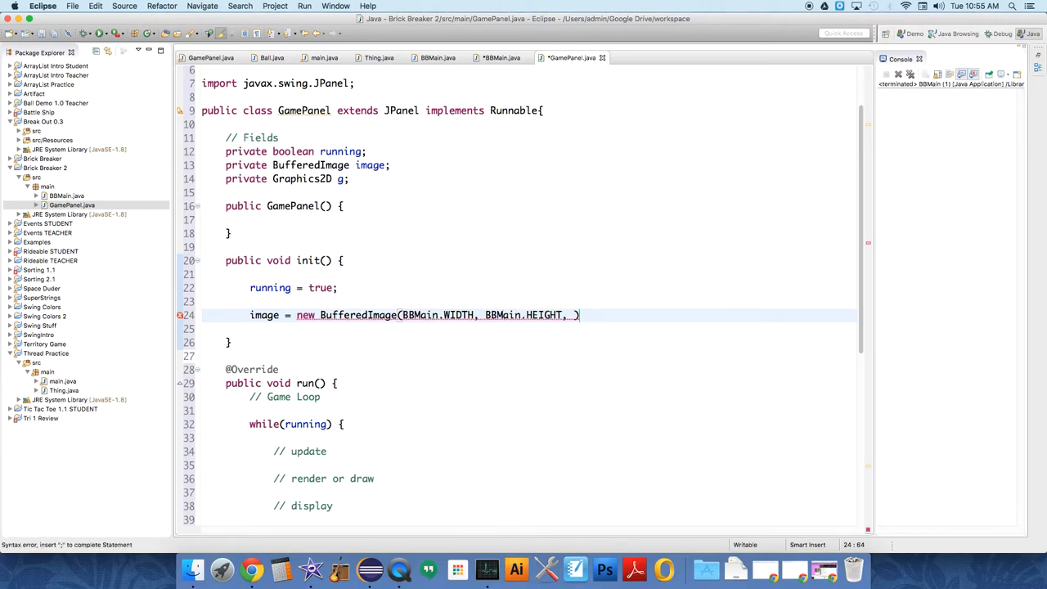
pyautogui.write('BufferedIma')
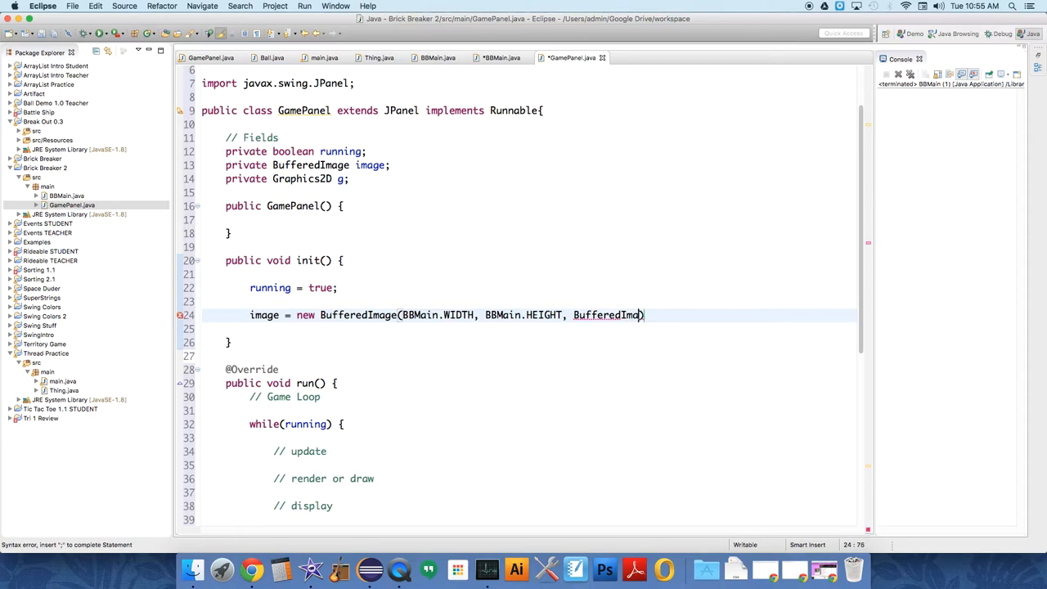
pyautogui.write('.')
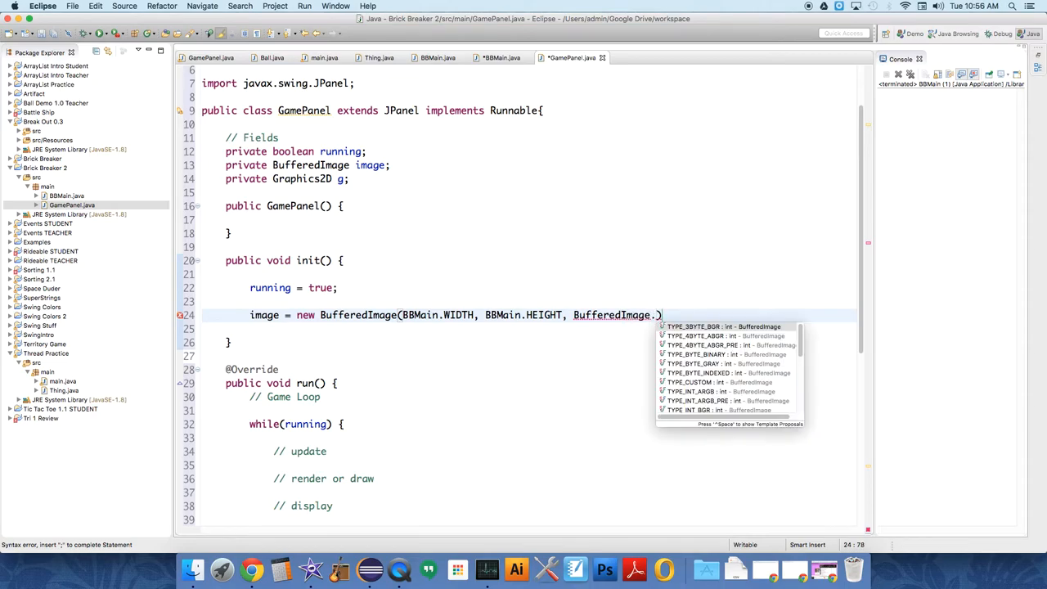
pyautogui.write('TYP')
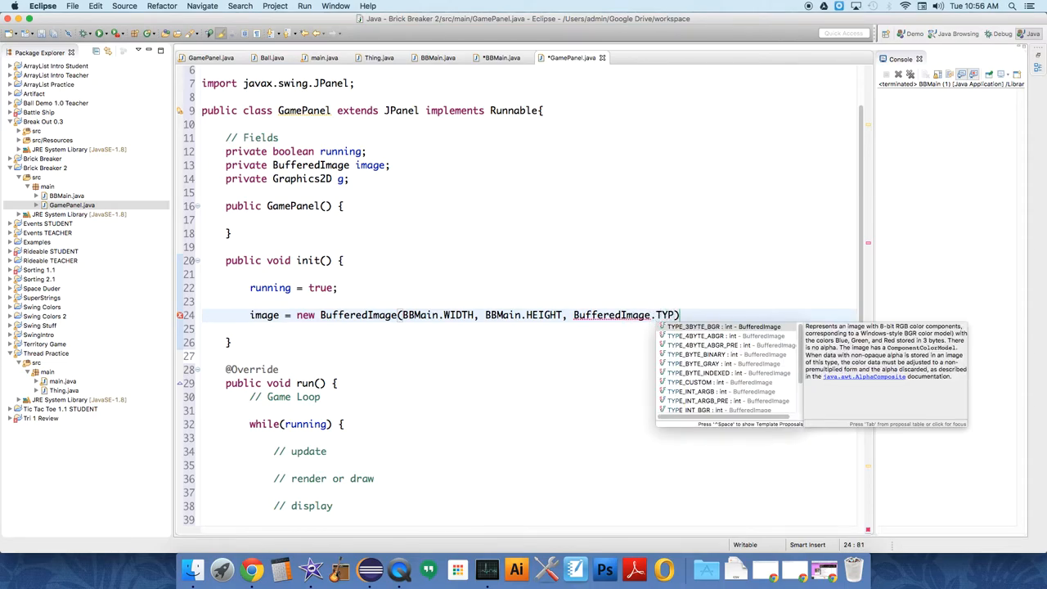
pyautogui.write('E_INT_RGB')
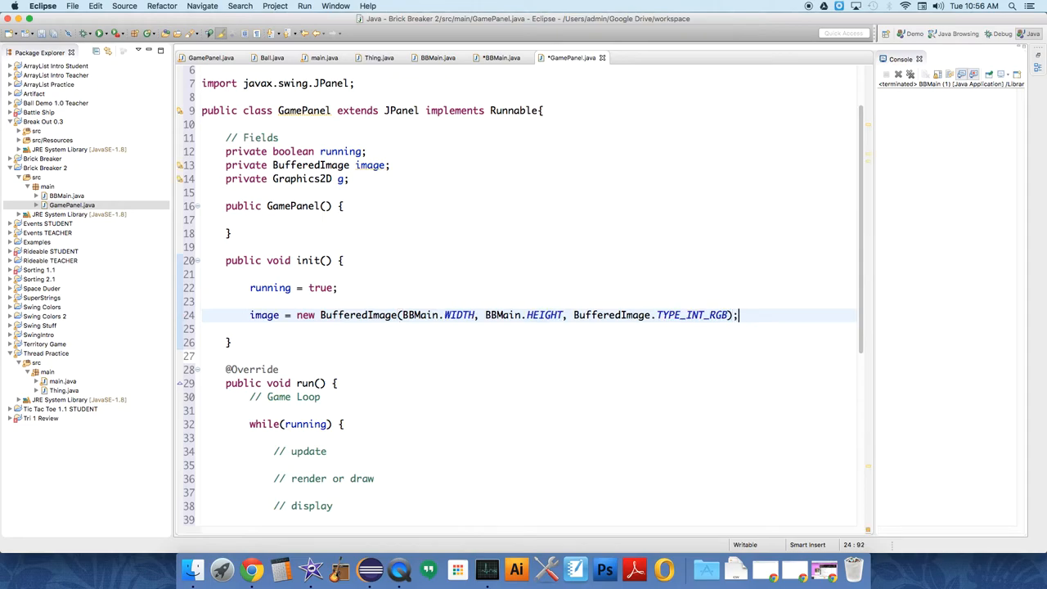
pyautogui.press('Return')
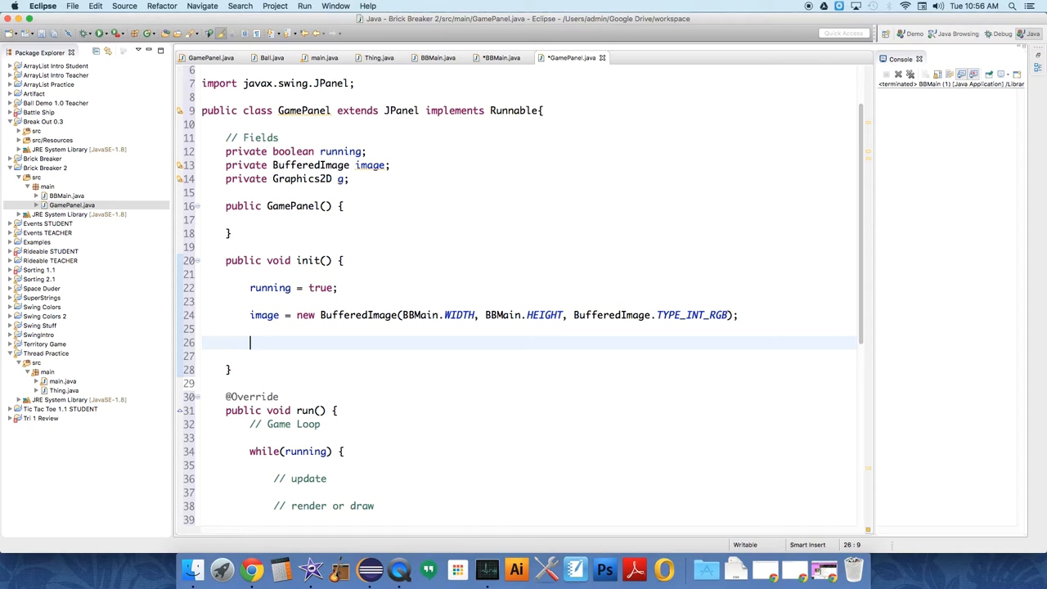
# Step: Add g = (Graphics2D) image.getGraphics(); to init() and check where g is used
pyautogui.write('g =')
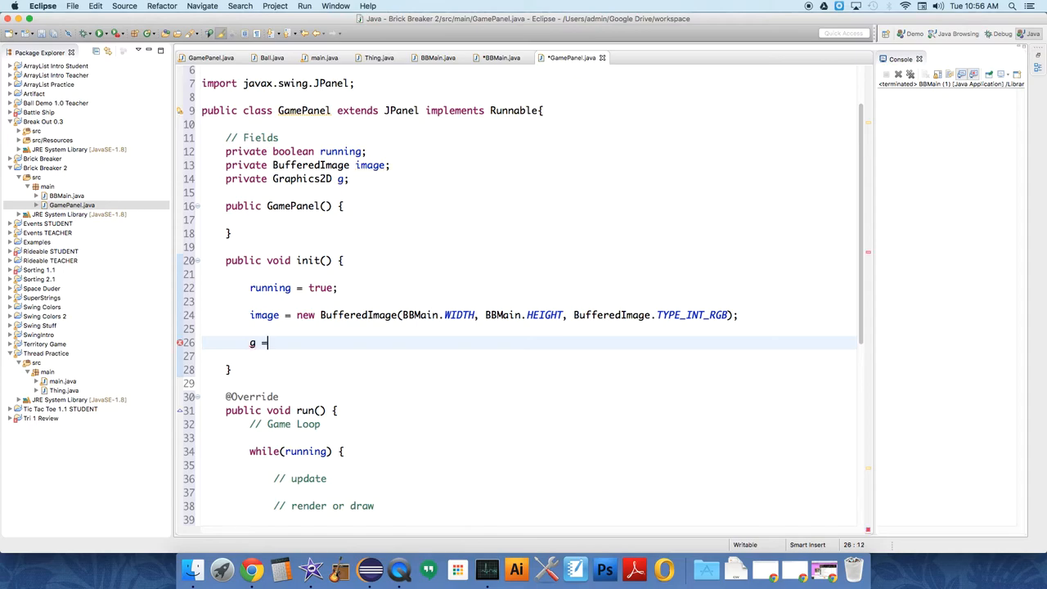
pyautogui.write('" "')
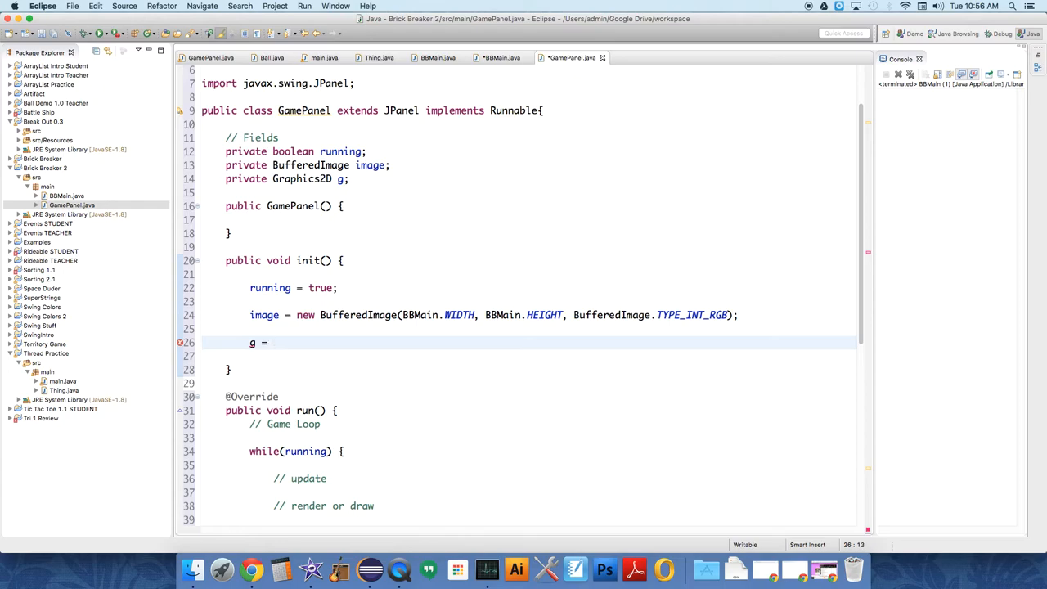
pyautogui.write('(Grah)')
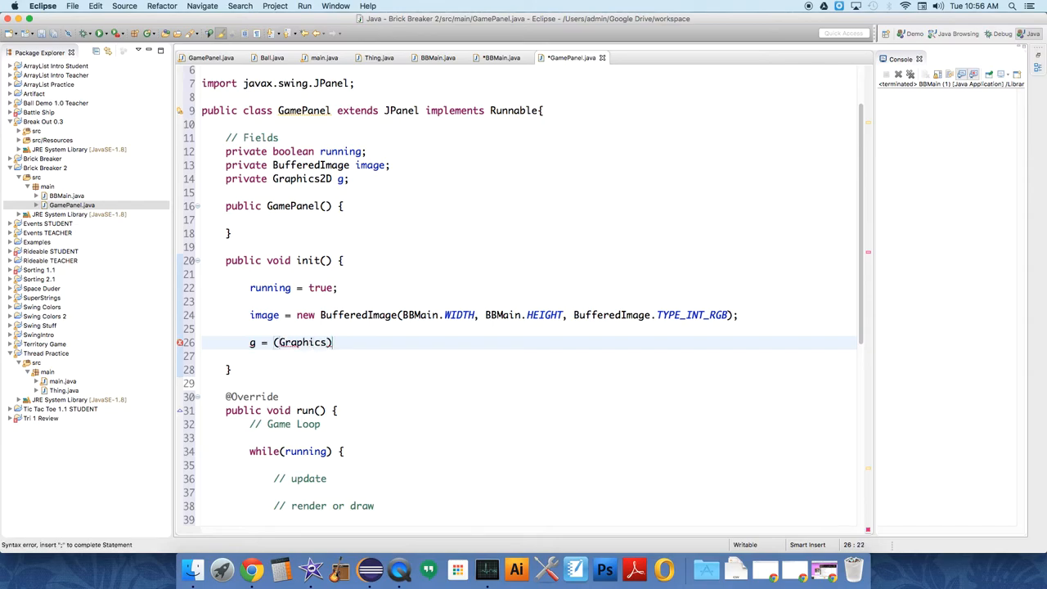
pyautogui.write('2D')
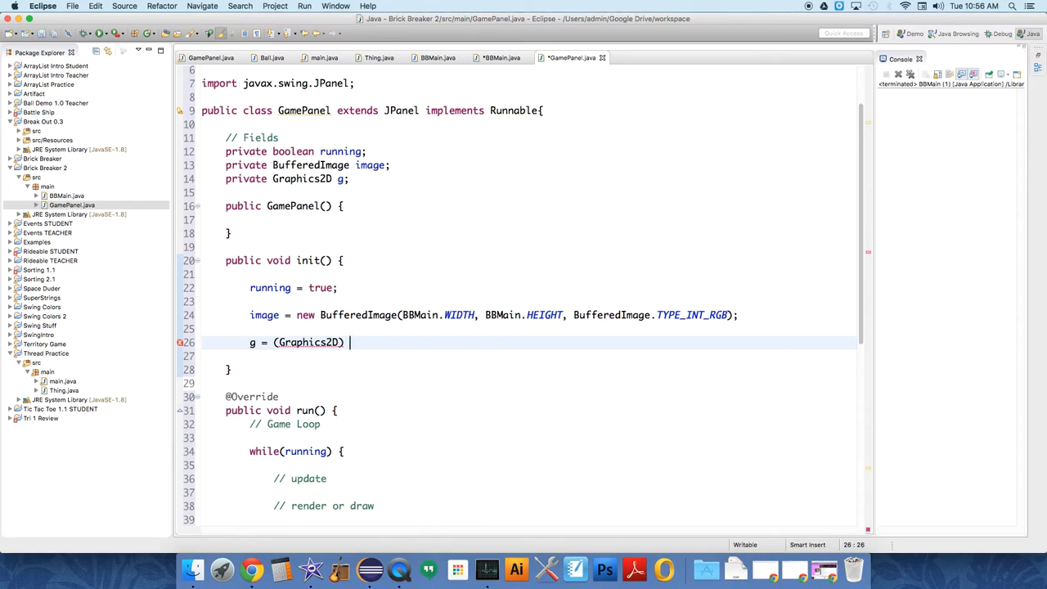
pyautogui.write('image')
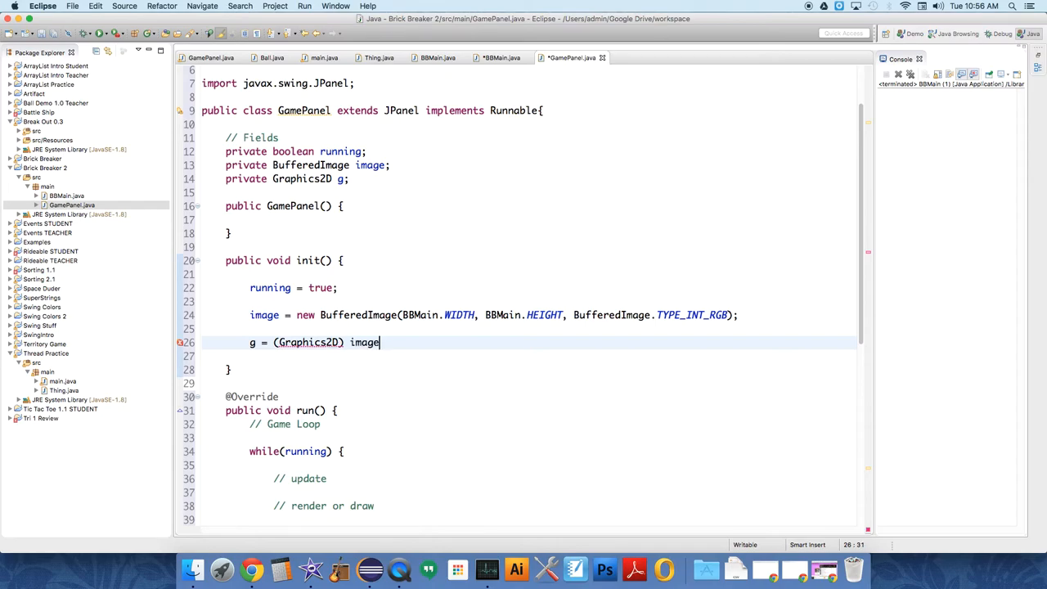
pyautogui.write('.getGraphics()')
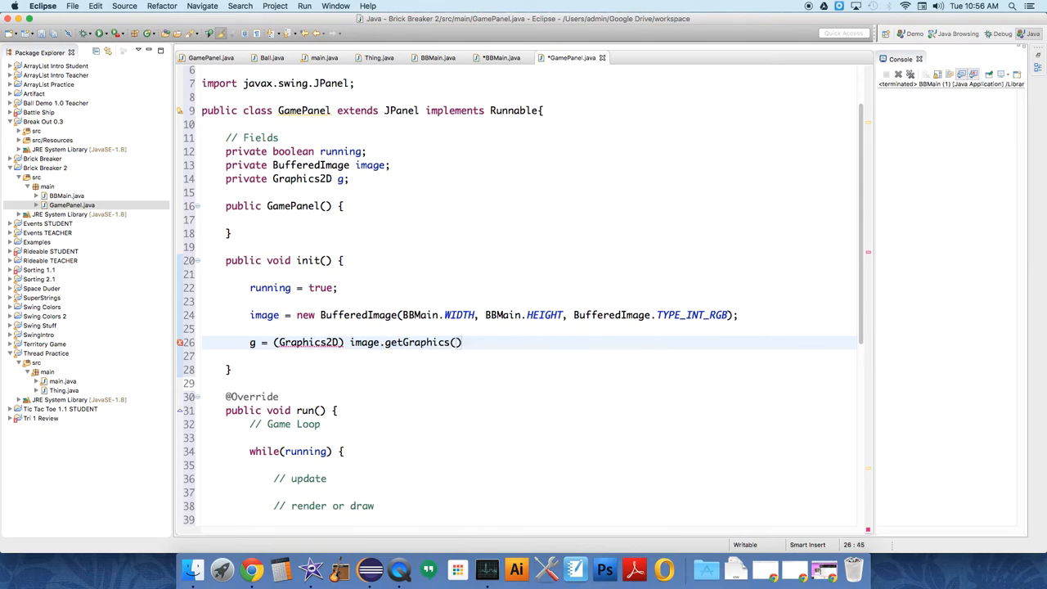
pyautogui.write(';')
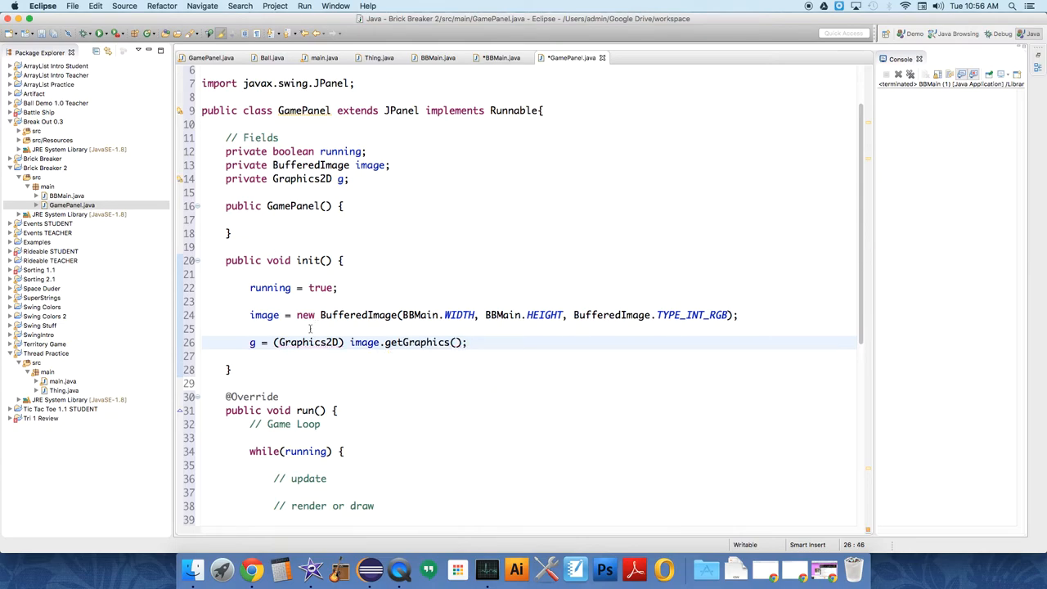
pyautogui.click(468, 342)
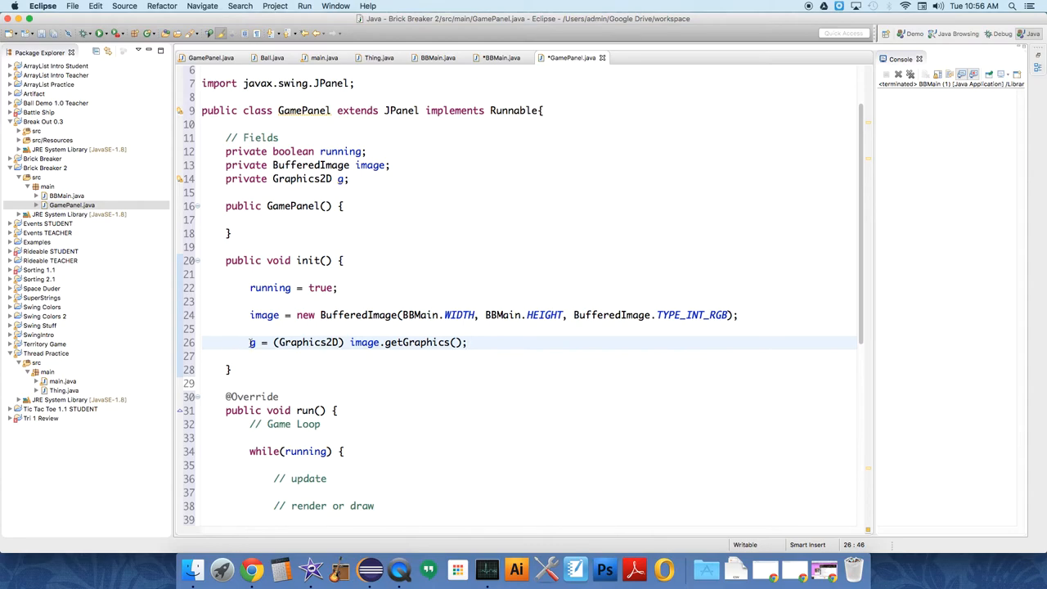
pyautogui.click(252, 341)
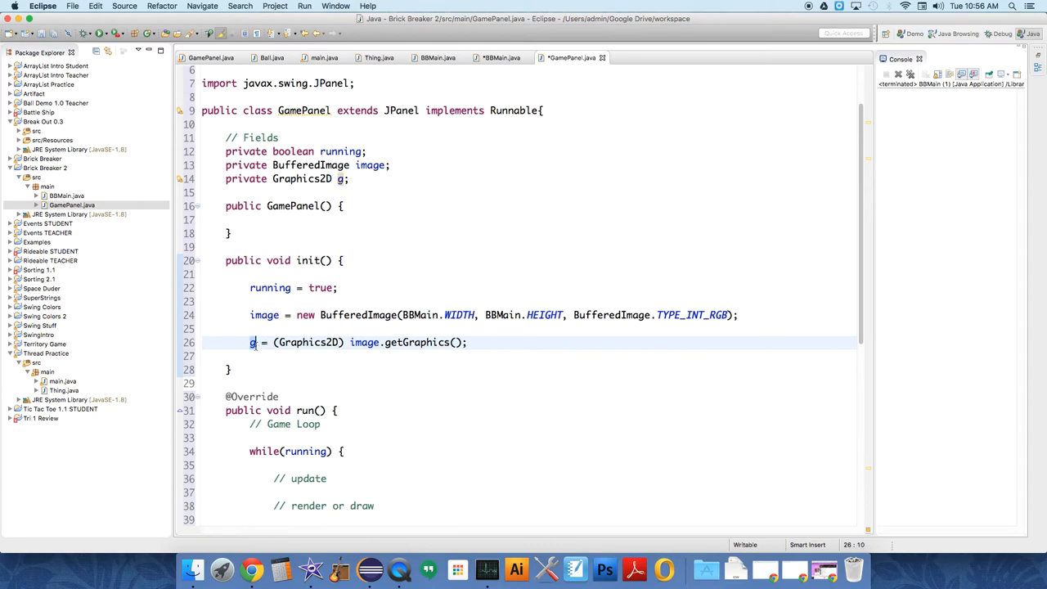
pyautogui.moveTo(253, 341)
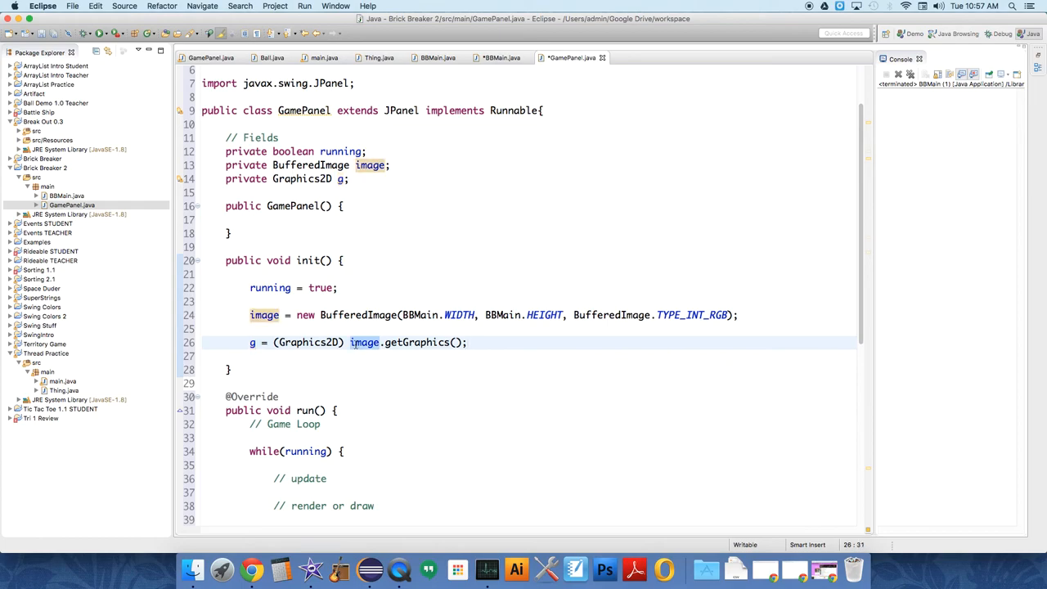
# Step: Add an init(); call inside the empty GamePanel constructor body
pyautogui.click(621, 355)
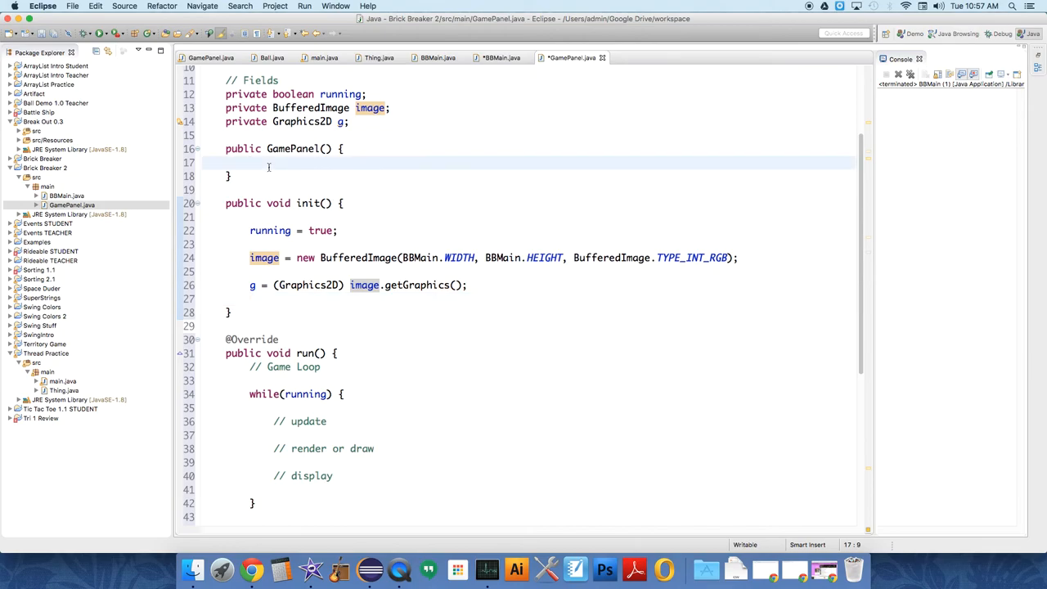
pyautogui.press('enter')
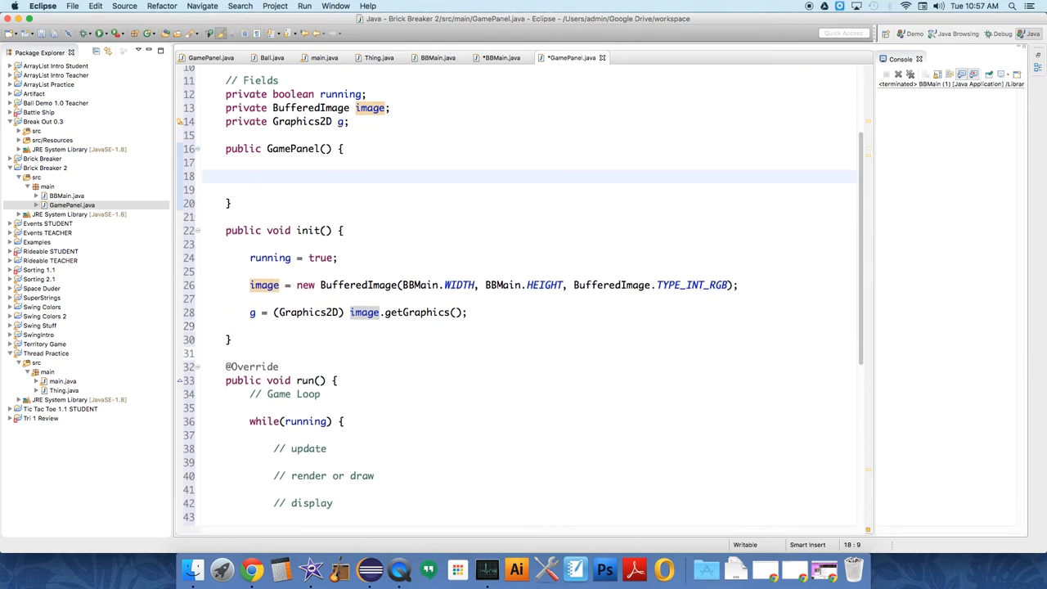
pyautogui.write('init()')
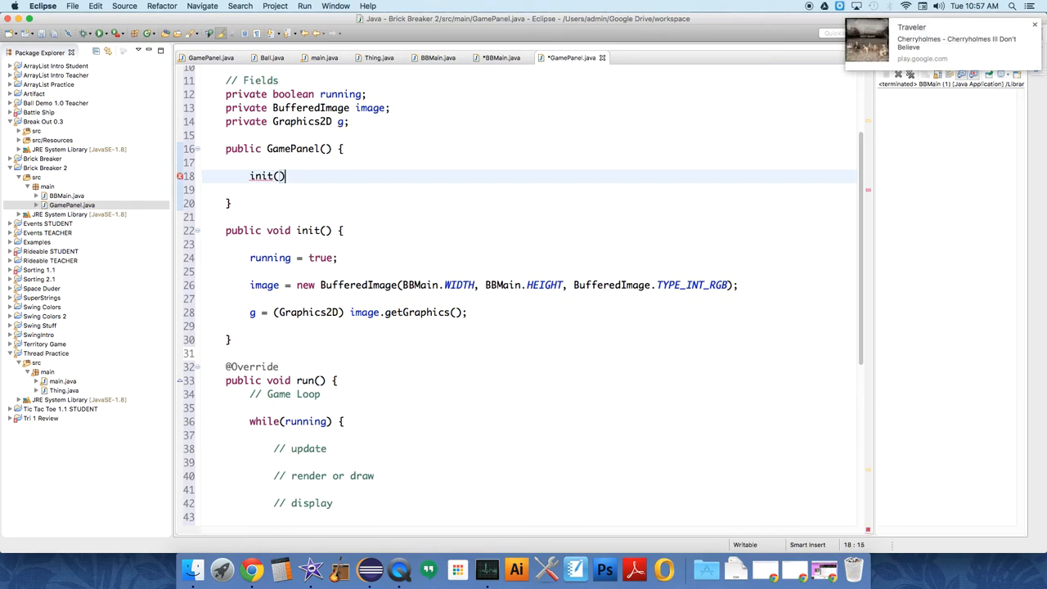
pyautogui.write(';')
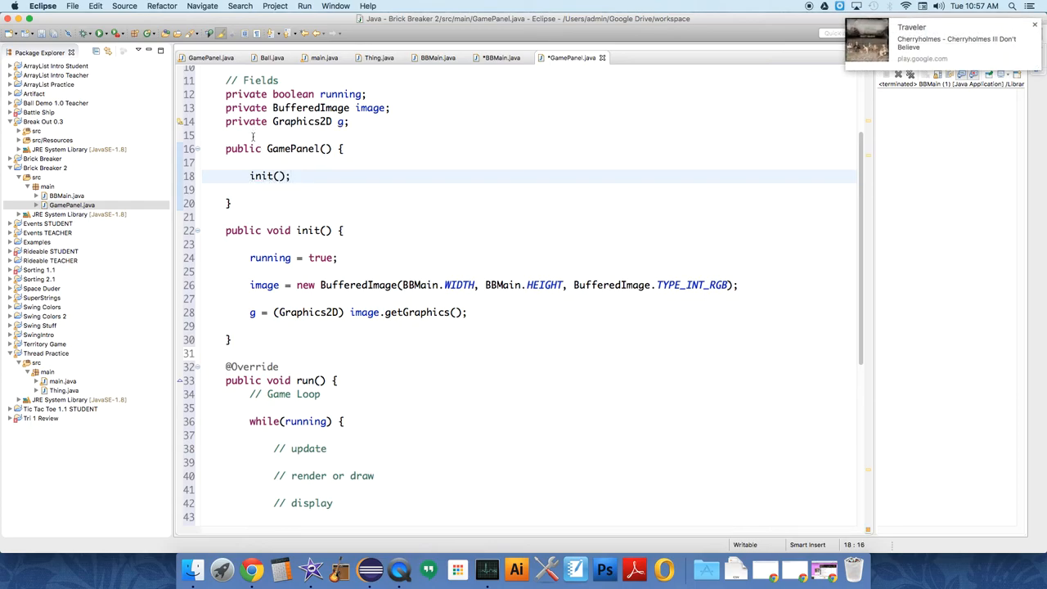
# Step: Add a '// constructor' comment labelling the GamePanel constructor
pyautogui.write('// c')
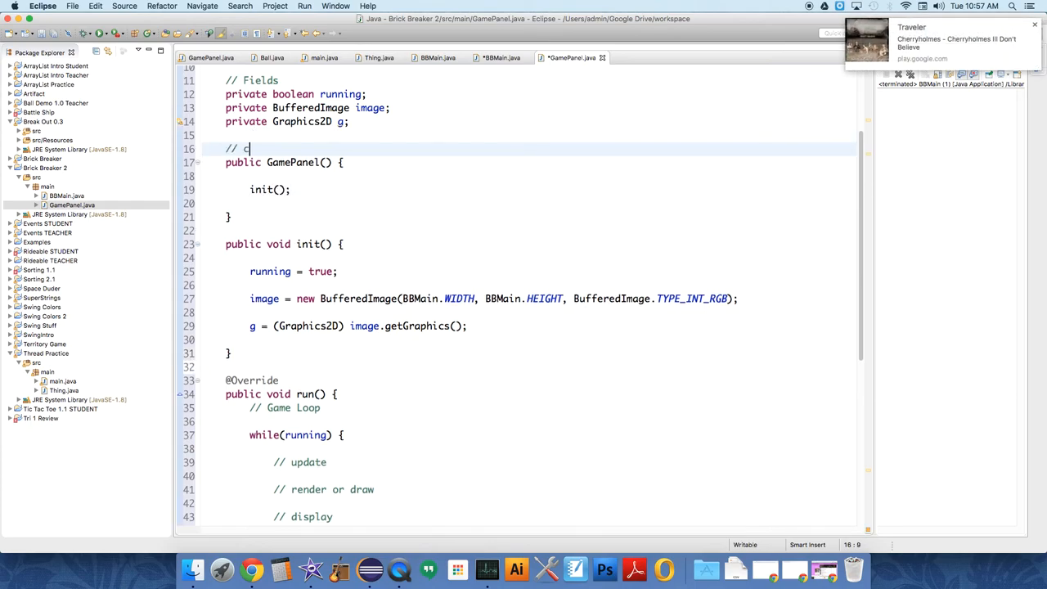
pyautogui.write('onstructor')
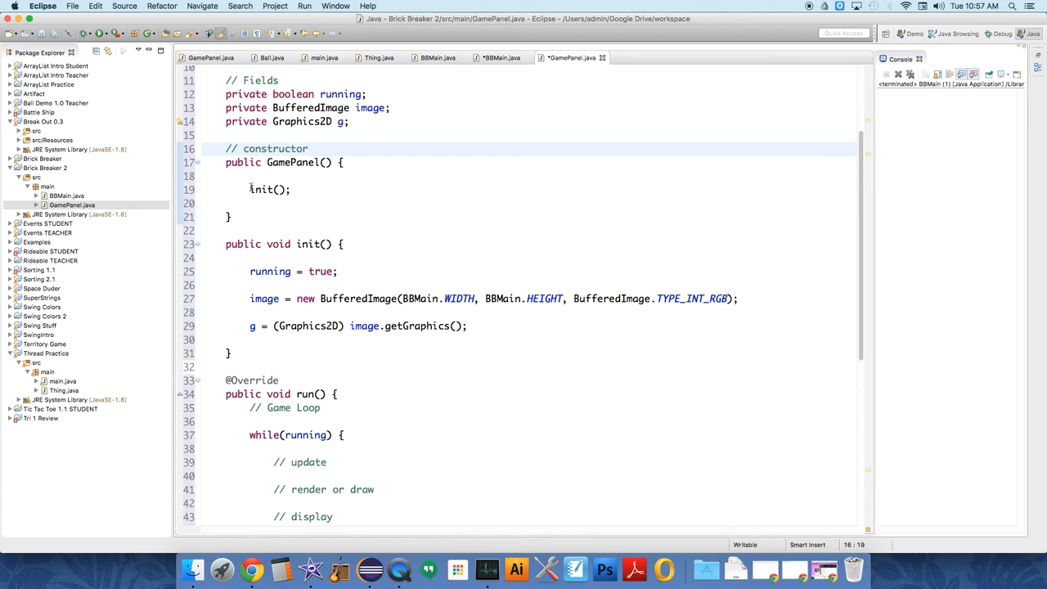
pyautogui.click(285, 231)
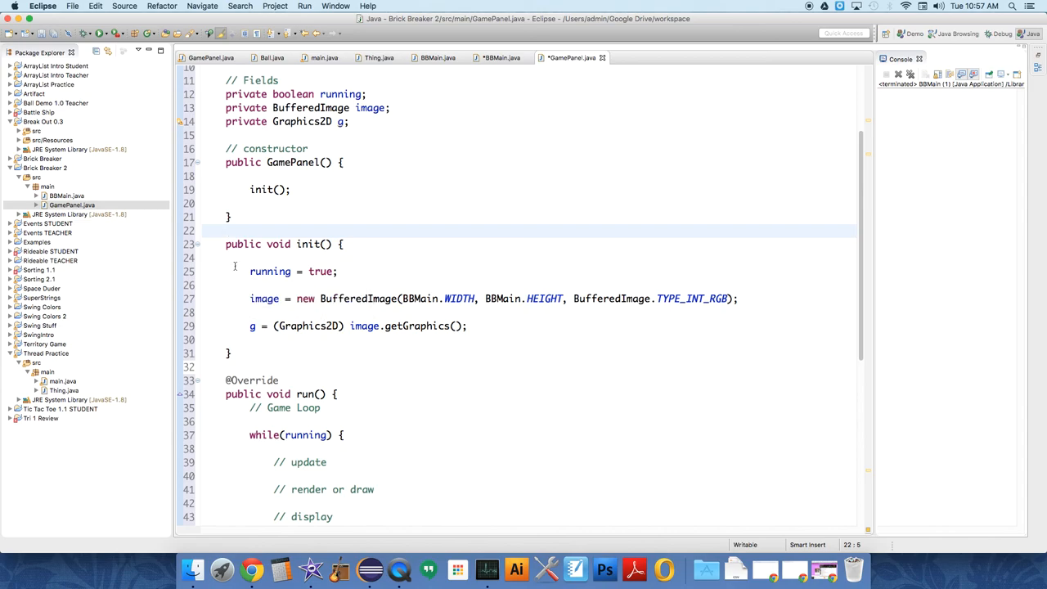
pyautogui.moveTo(237, 266)
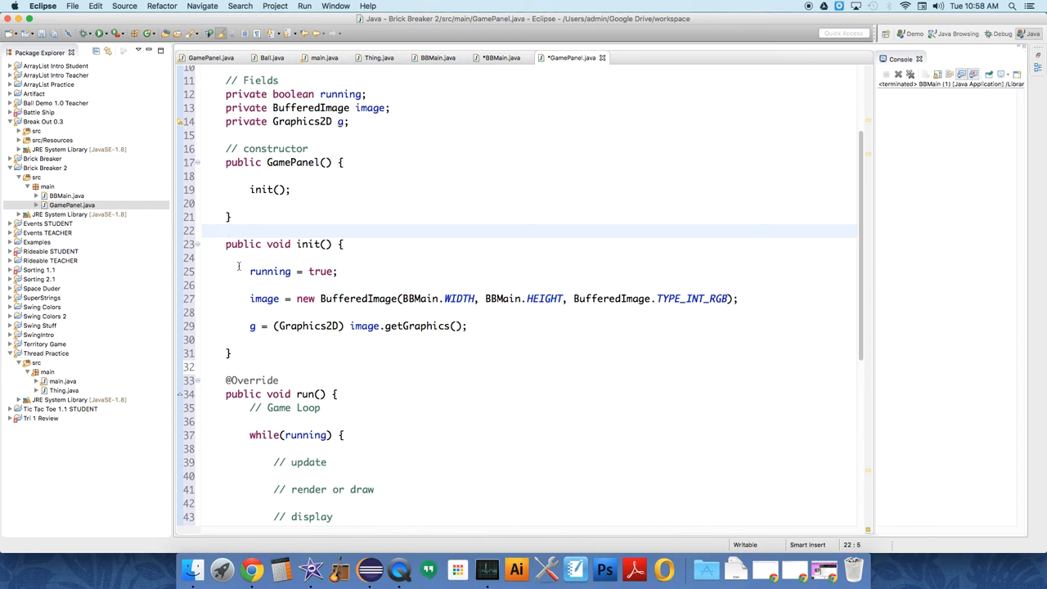